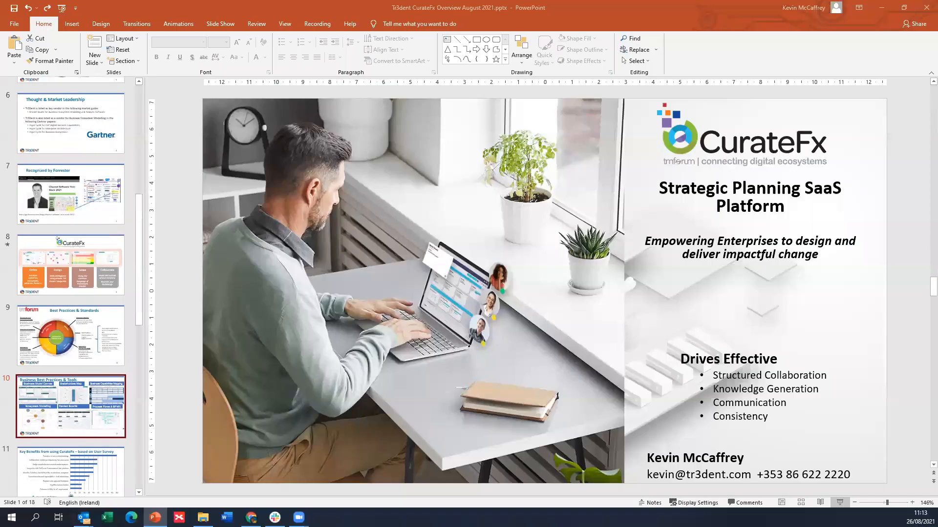
Step: Flip between the Key Benefits user survey and Delivering Value slides to review them
click(70, 405)
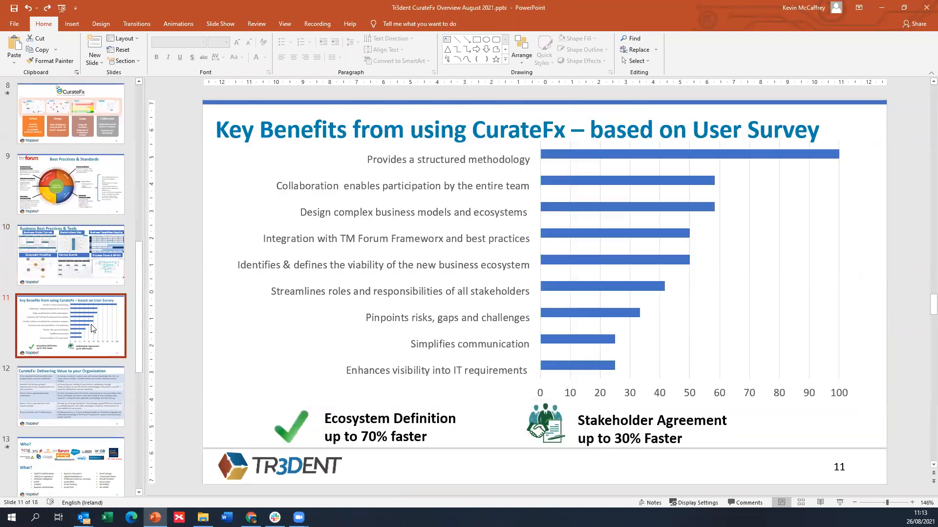
click(70, 325)
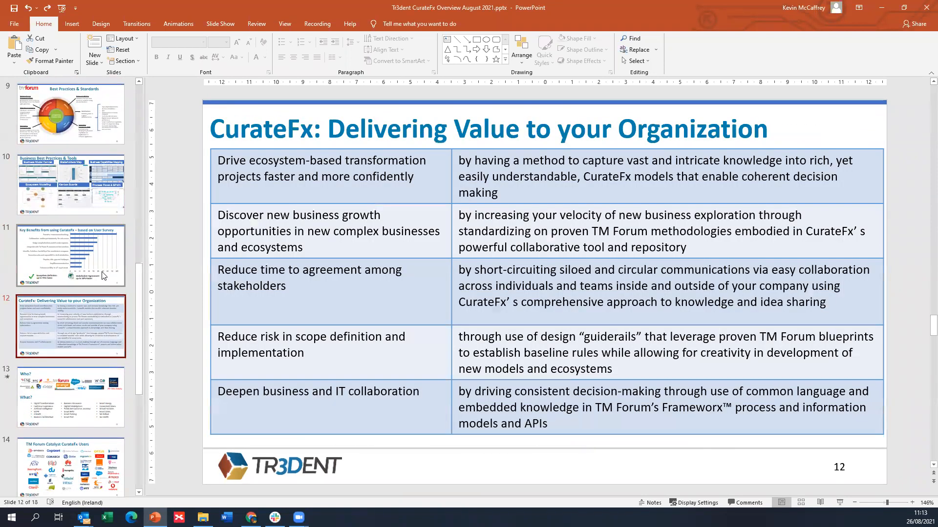
click(71, 256)
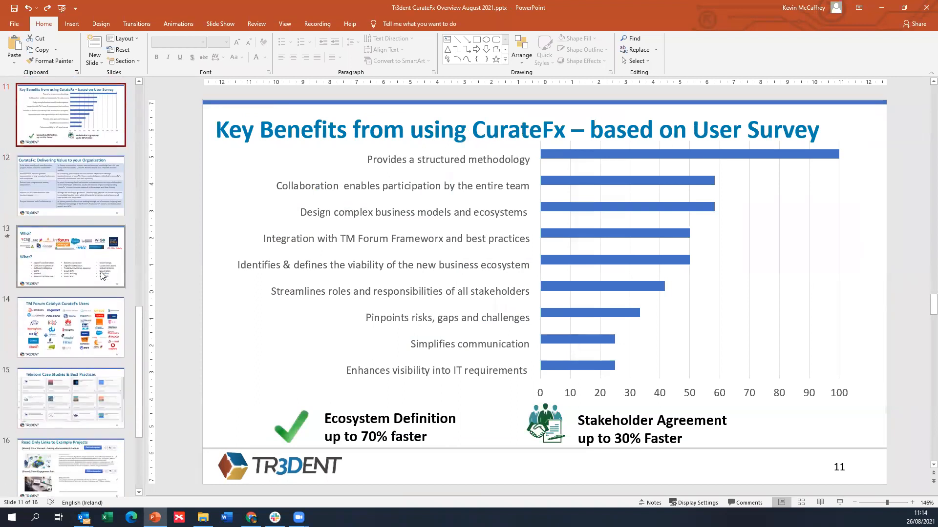
click(70, 184)
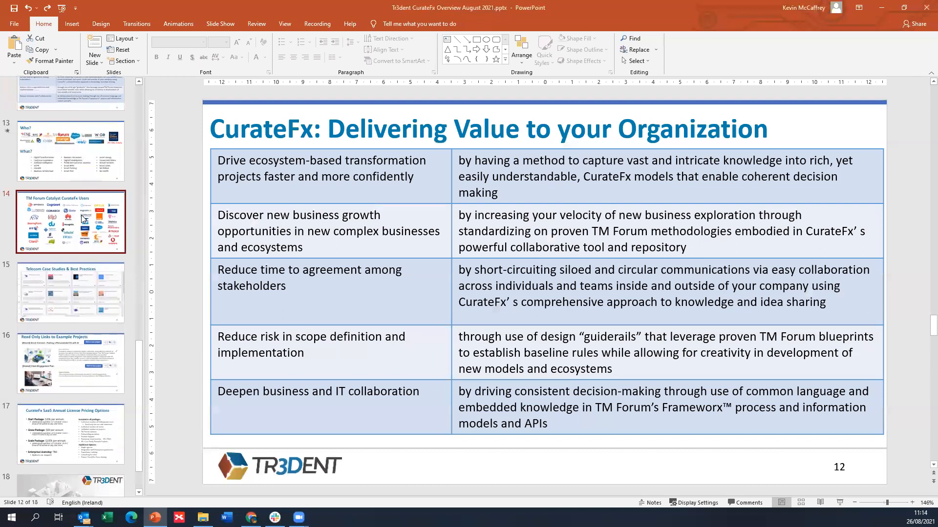
Step: Move on through the CurateFx Users and Telecom Case Studies slides to slide 16, Read Only Links
click(71, 222)
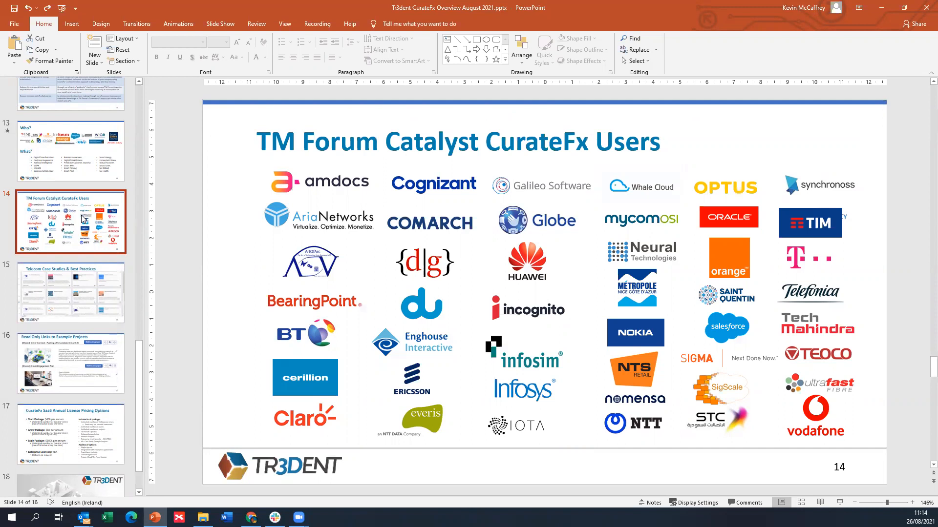
mouse_move(91, 327)
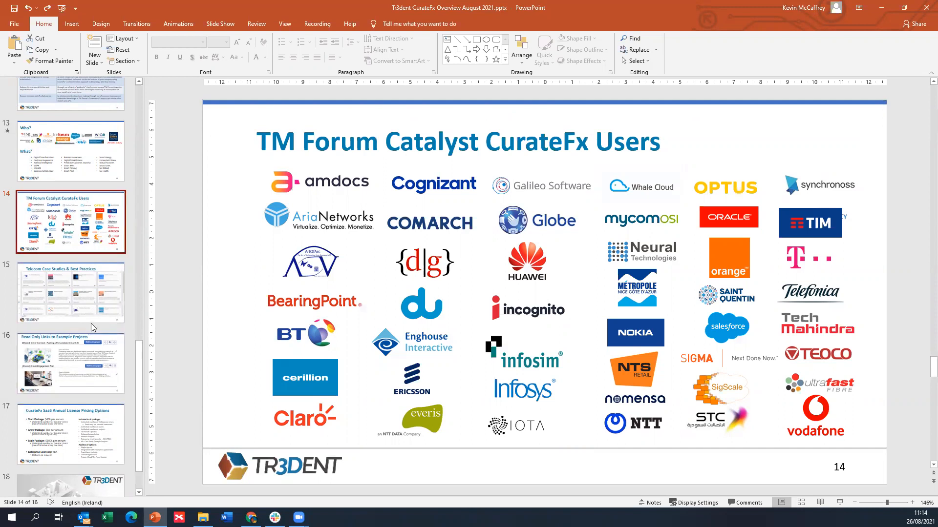
mouse_move(70, 293)
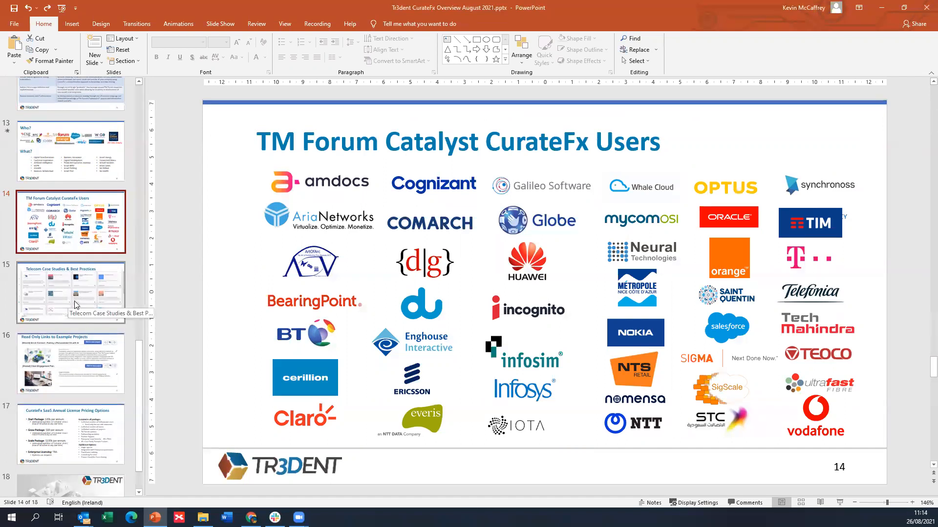
click(70, 292)
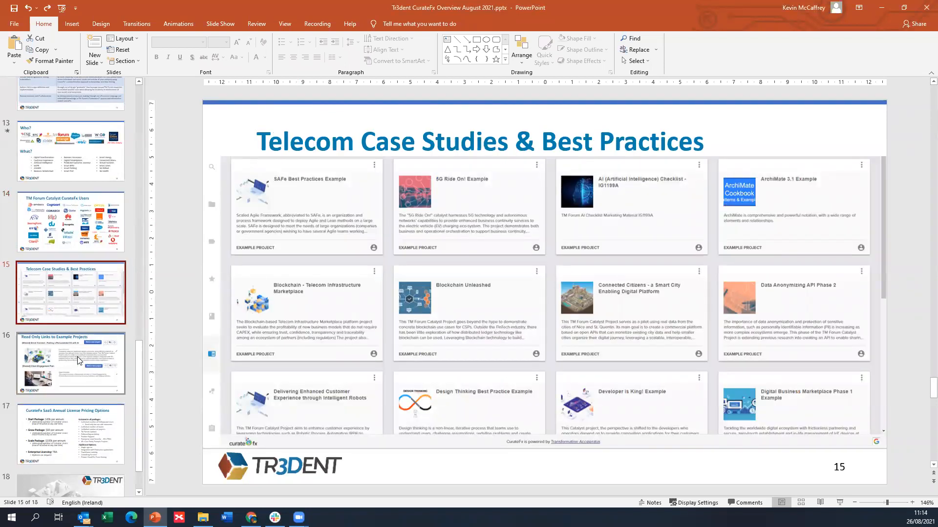
click(70, 363)
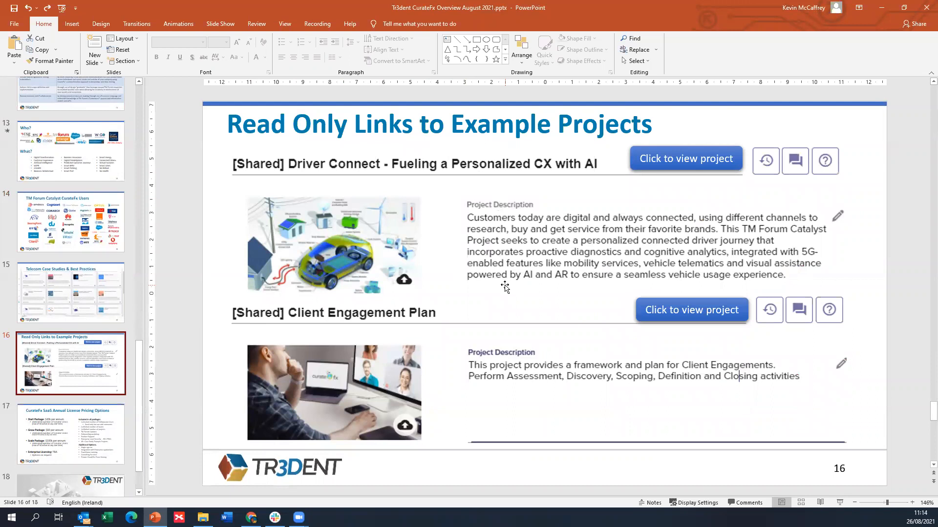
mouse_move(480, 294)
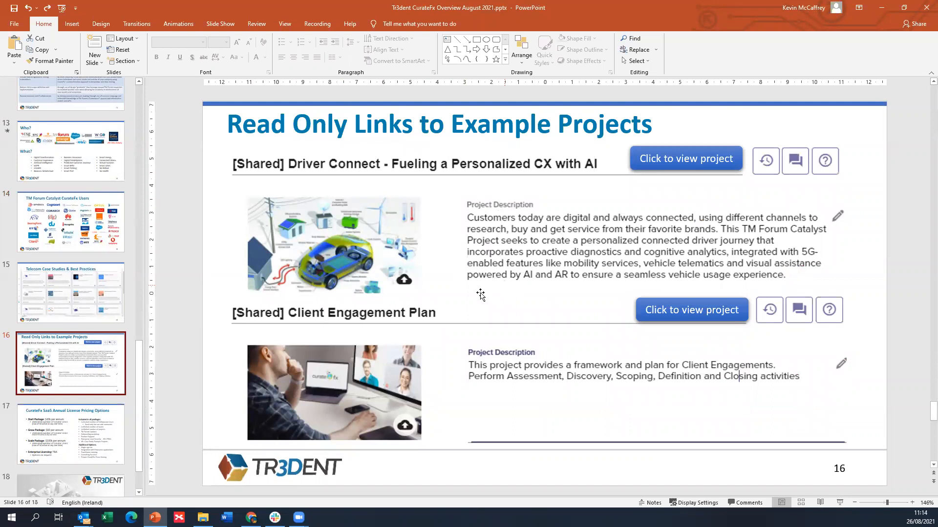
mouse_move(686, 158)
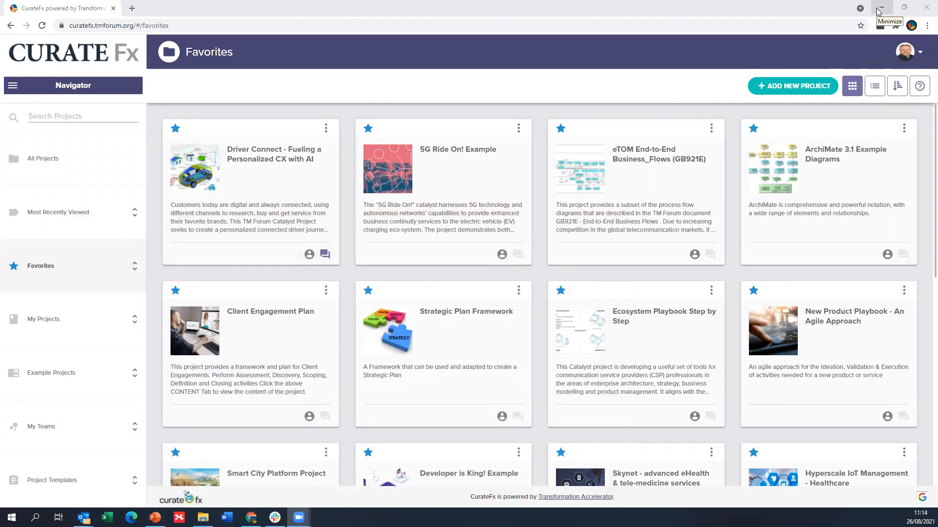
mouse_move(881, 9)
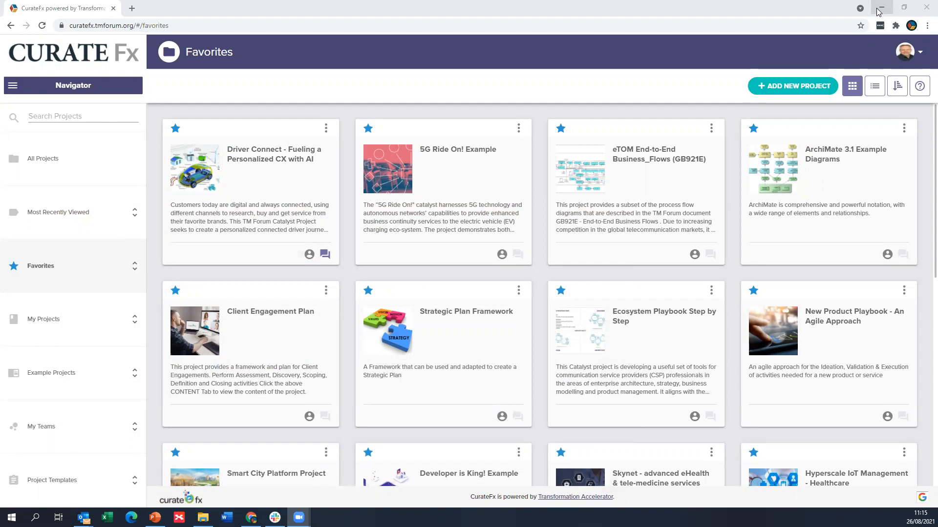
mouse_move(811, 167)
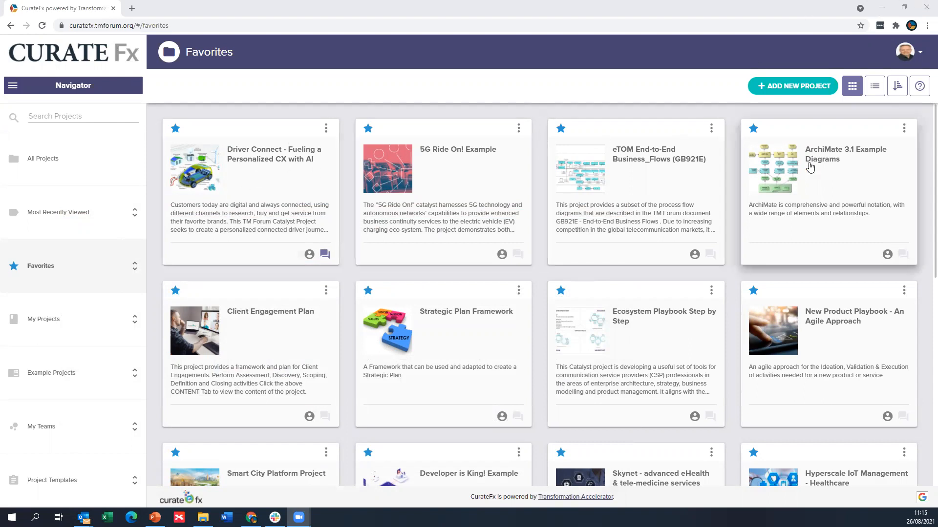
mouse_move(289, 246)
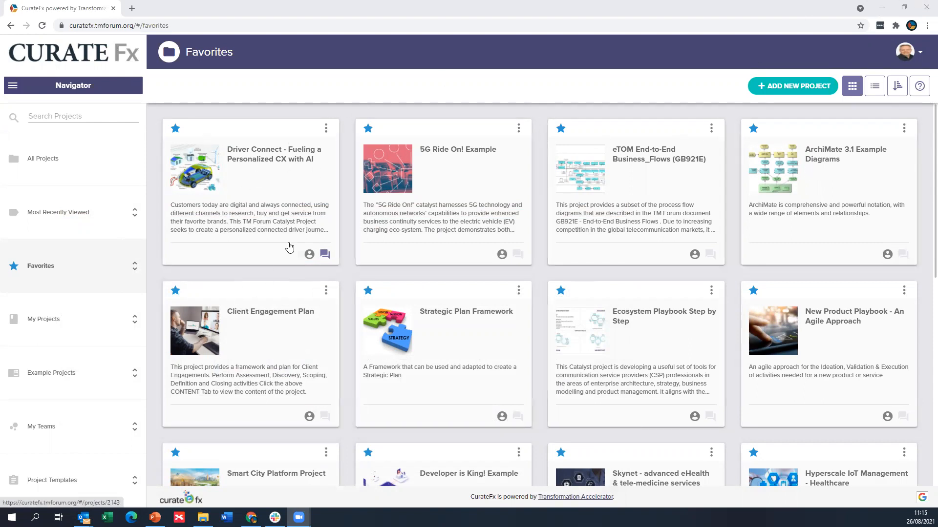
Step: Open the Driver Connect - Fueling a Personalized CX with AI project card from Favorites
click(250, 190)
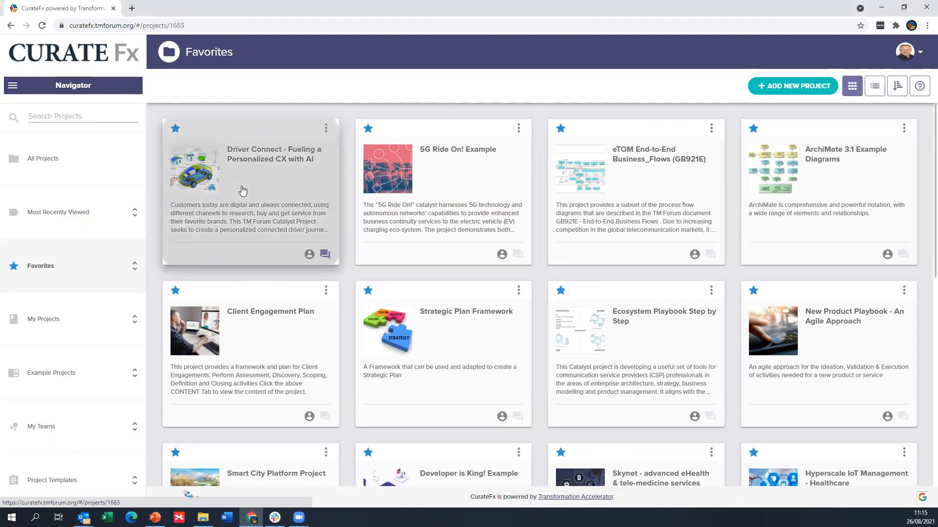
Step: Bring up the Driver Connect project's Overview with its description and collaborators
click(249, 167)
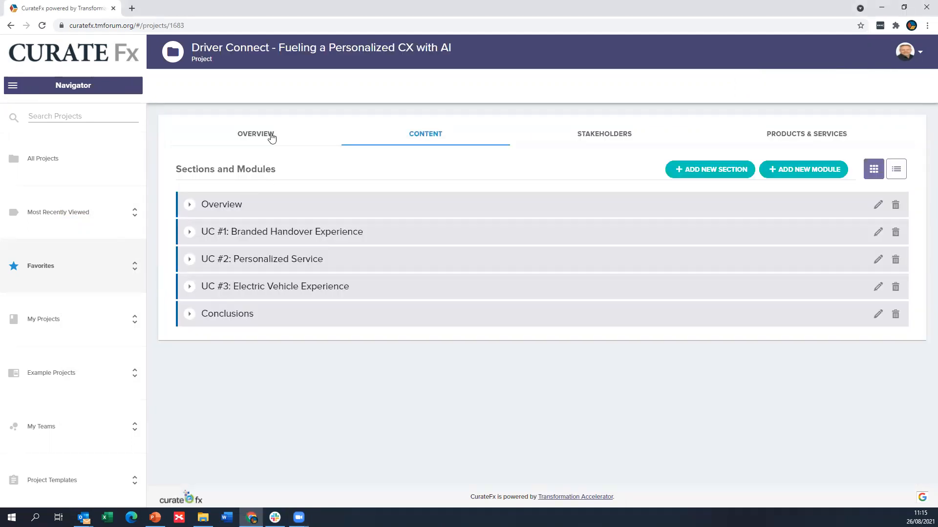
click(255, 134)
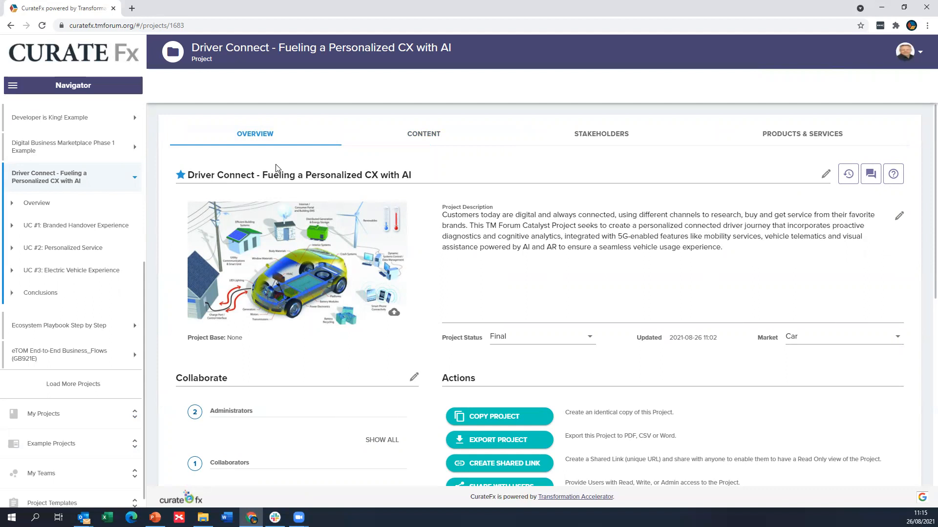
Step: Scroll through the Collaborate, Actions and Resources sections and back to the top
scroll(down, 3)
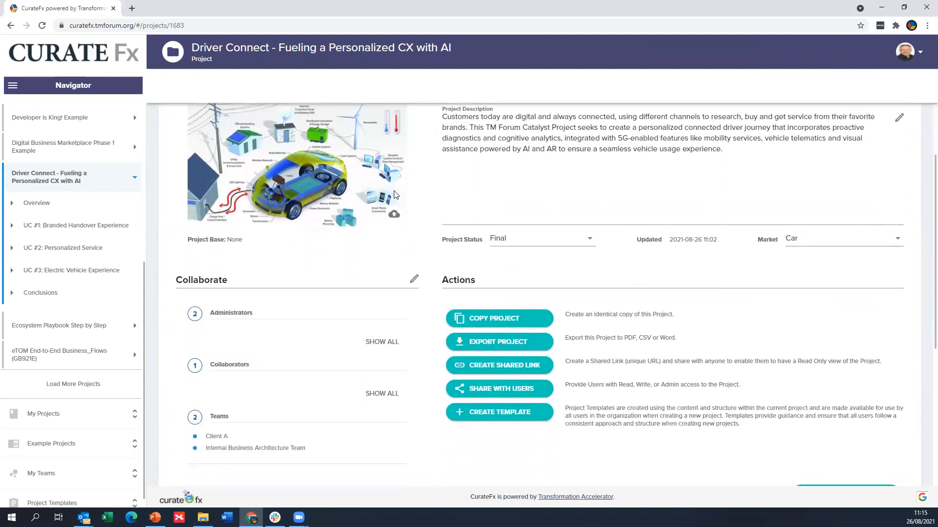
scroll(up, 3)
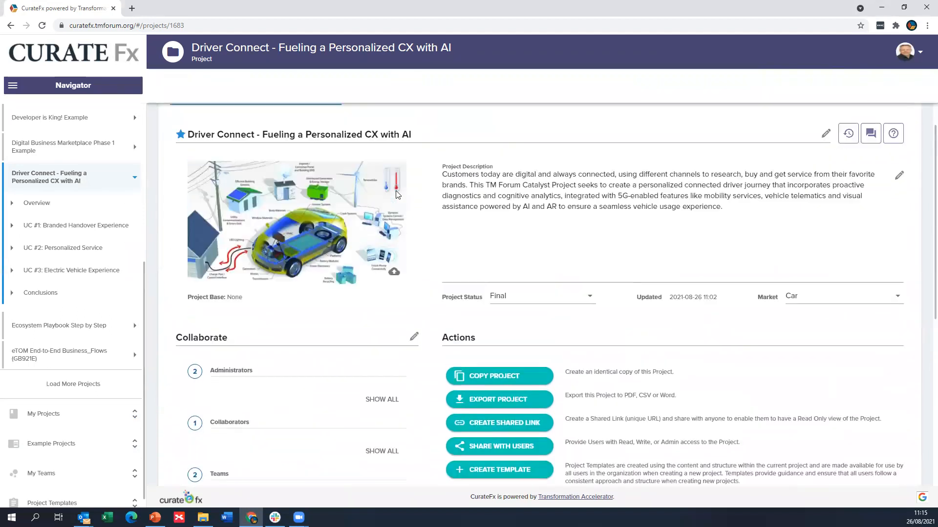
scroll(down, 3)
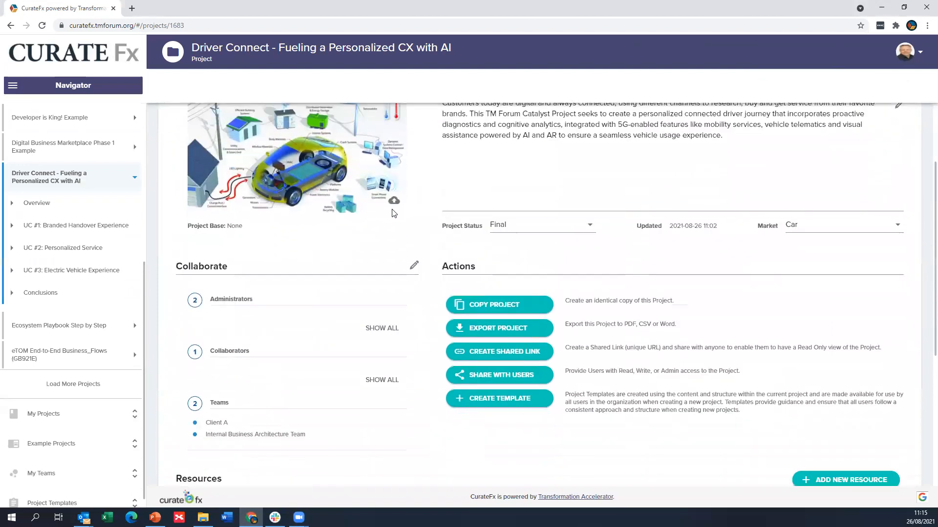
scroll(down, 3)
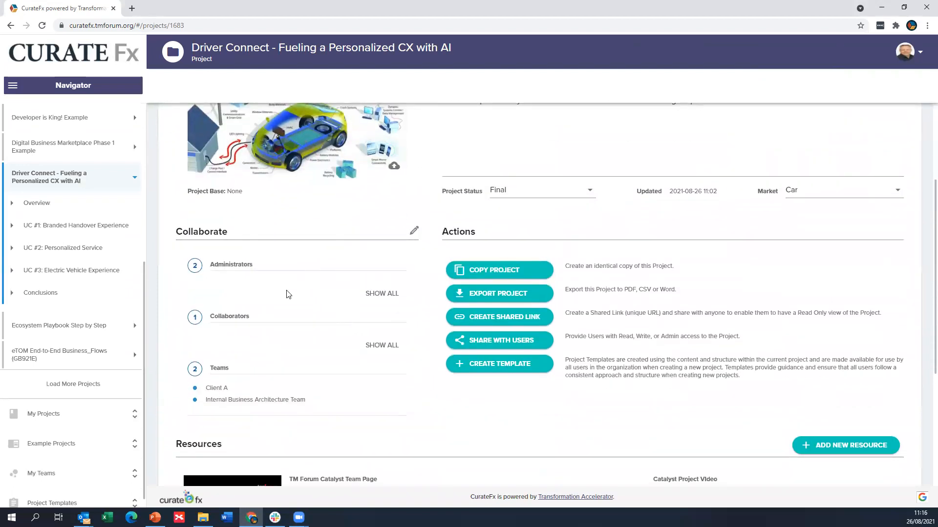
scroll(down, 3)
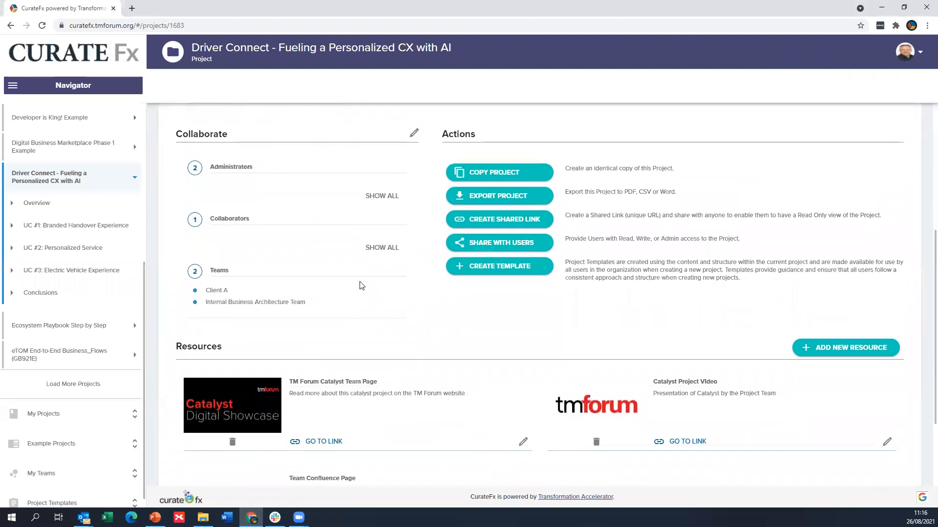
scroll(down, 3)
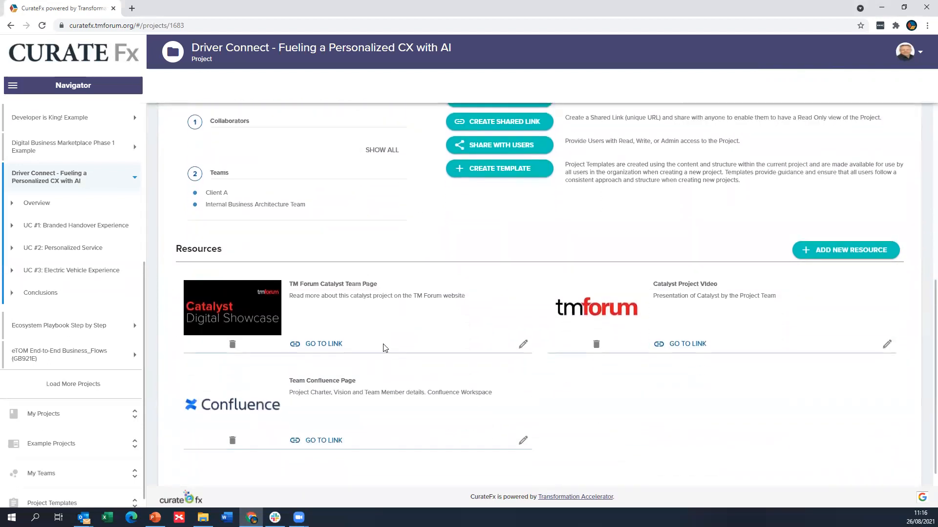
mouse_move(532, 324)
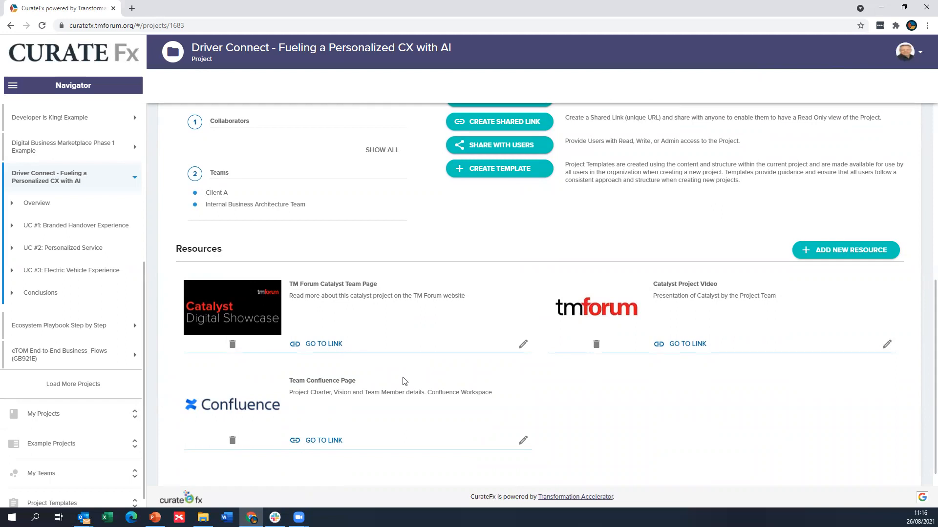
scroll(up, 3)
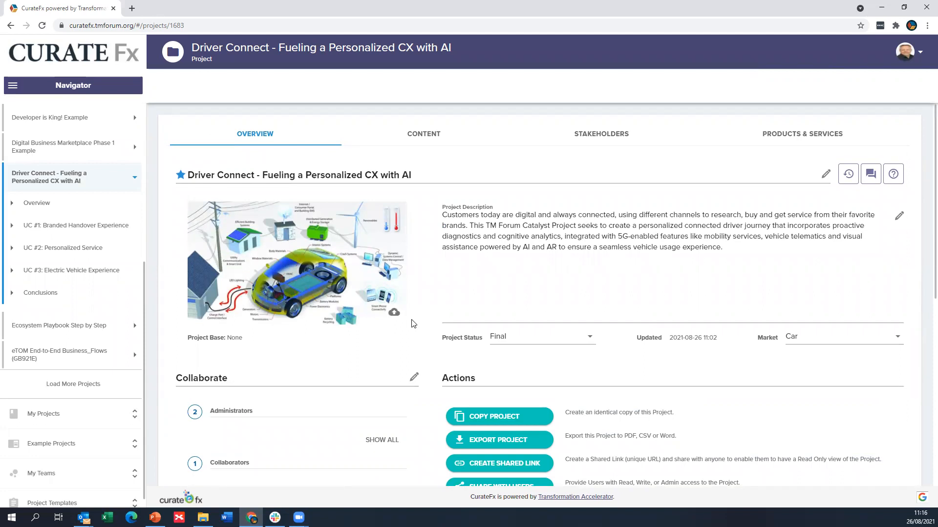
mouse_move(428, 148)
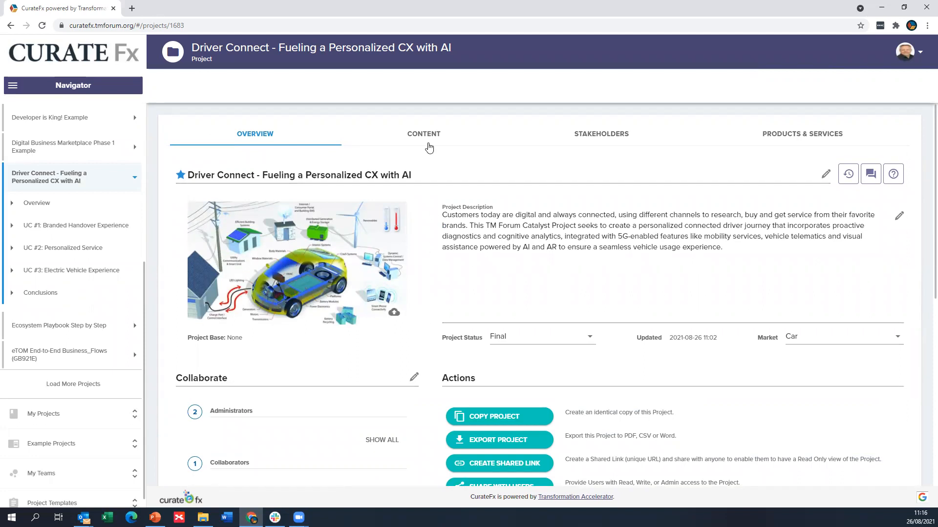
Step: Show the Content tab and expand the Overview section to reveal its module cards
click(423, 134)
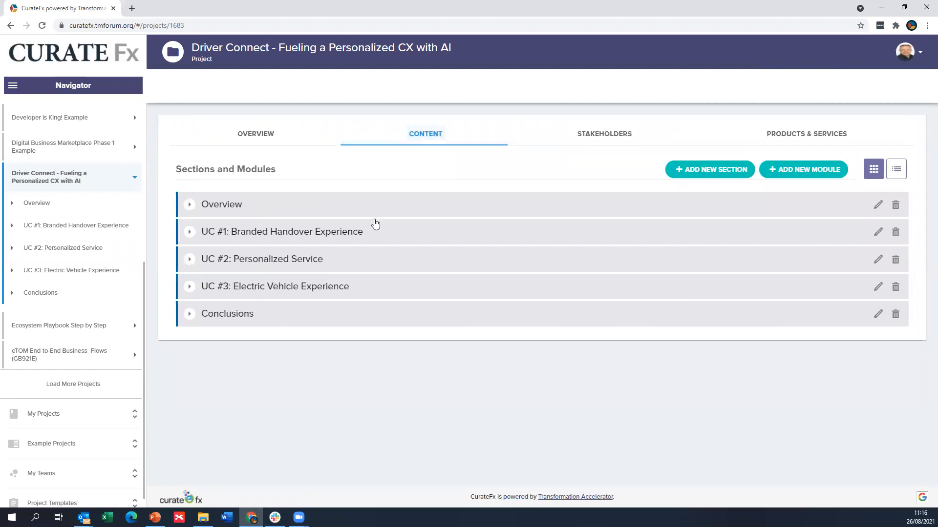
click(190, 205)
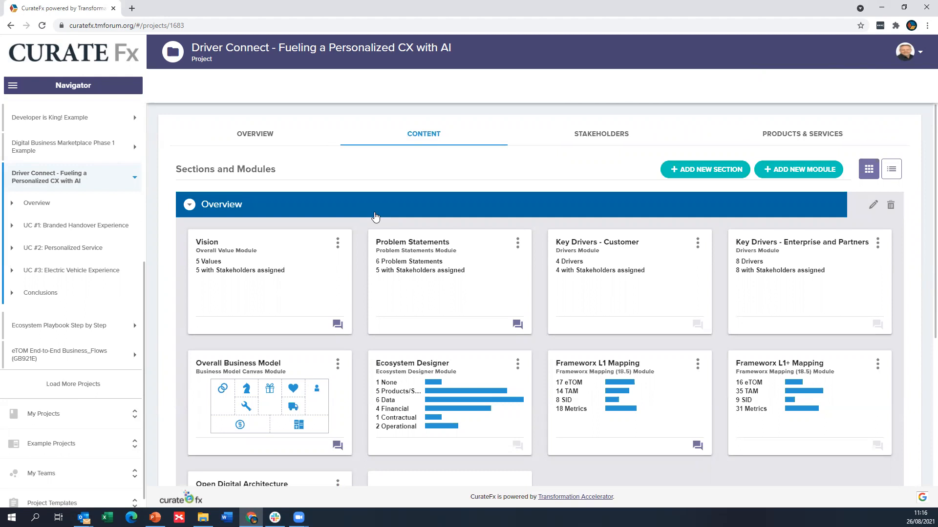
mouse_move(222, 85)
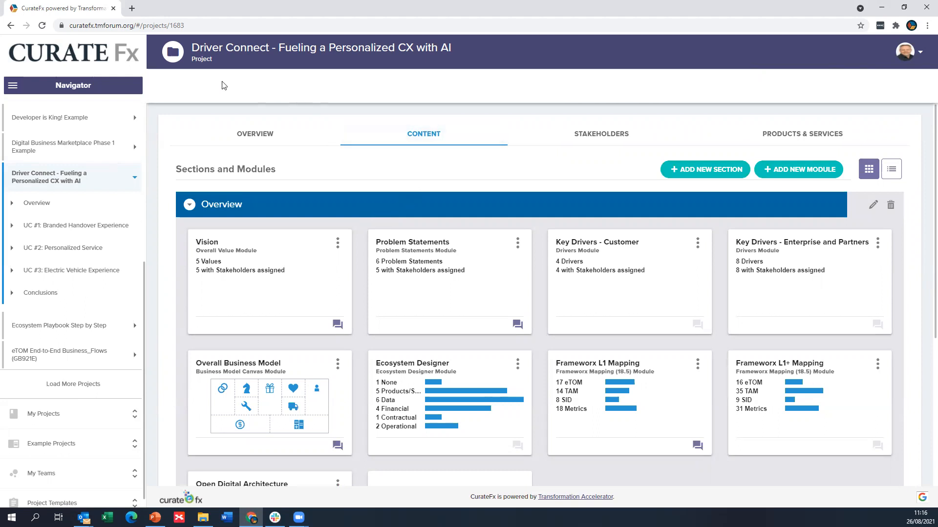
mouse_move(254, 142)
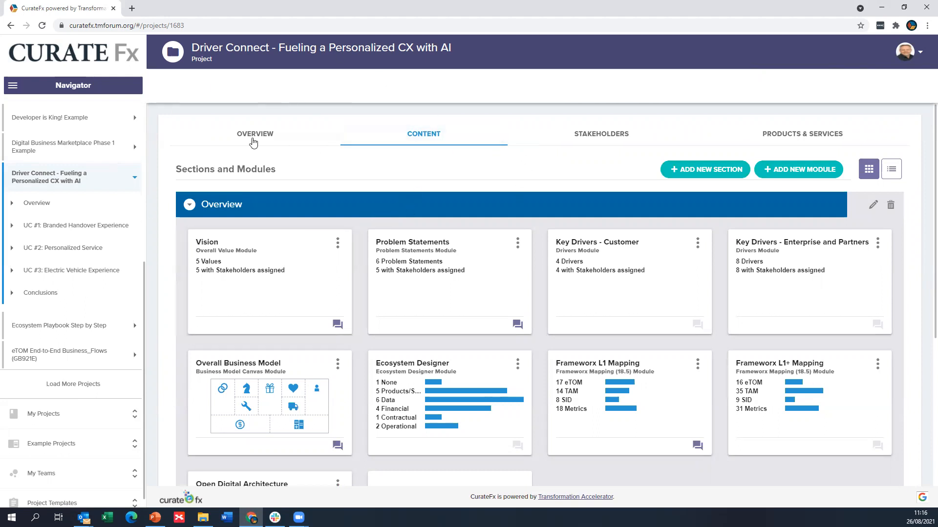
mouse_move(601, 134)
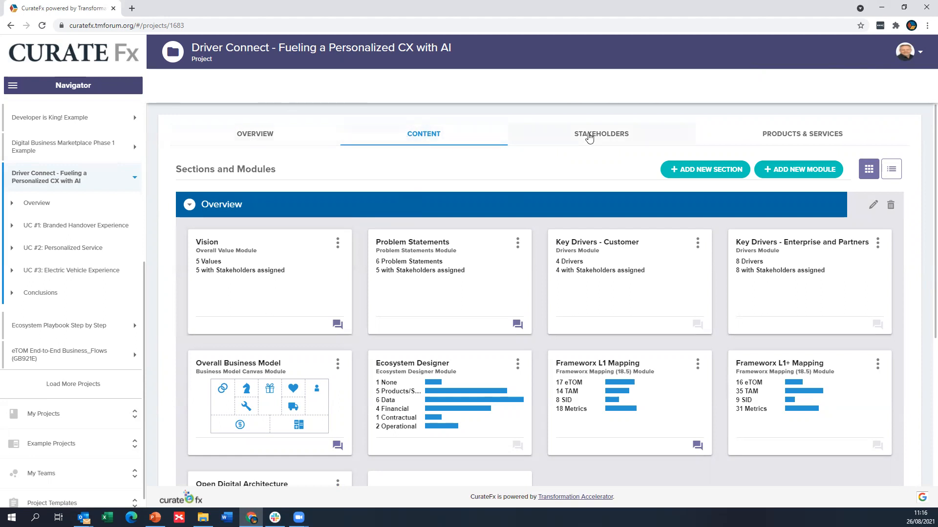
click(601, 134)
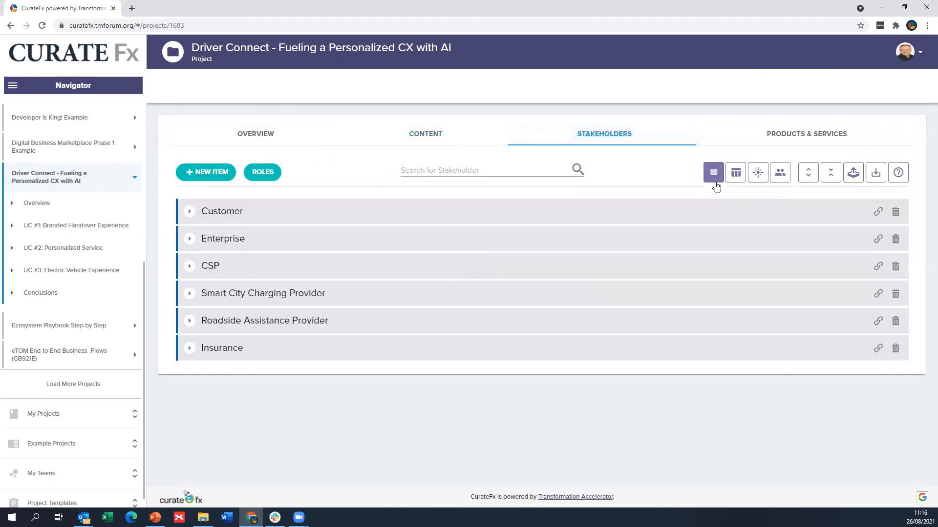
mouse_move(713, 171)
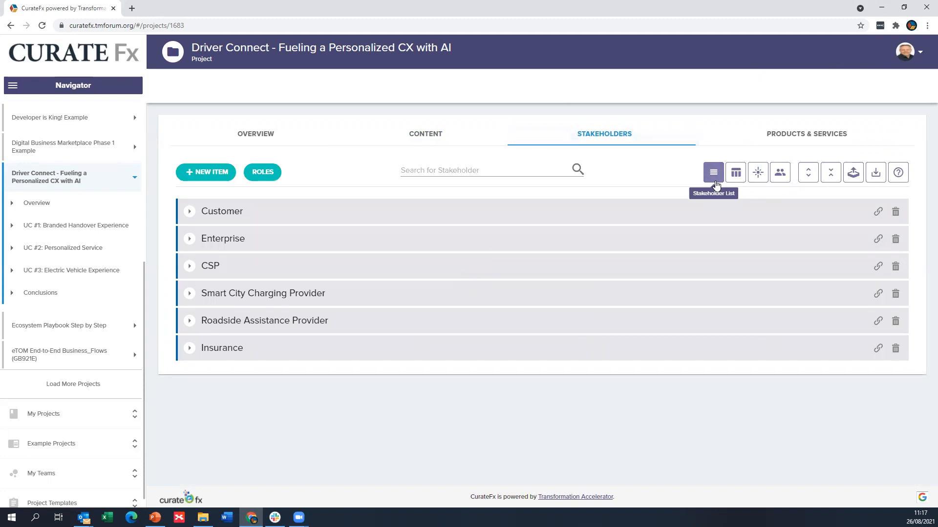
click(805, 134)
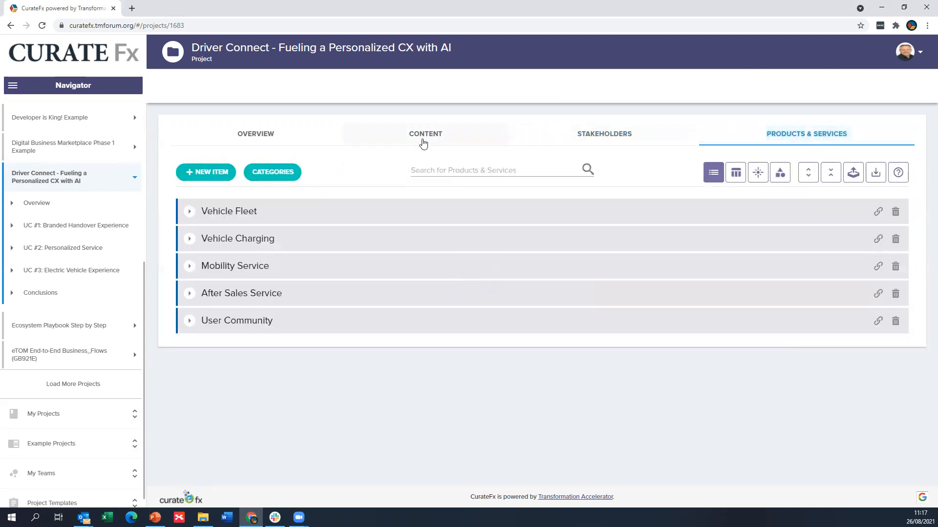
click(424, 134)
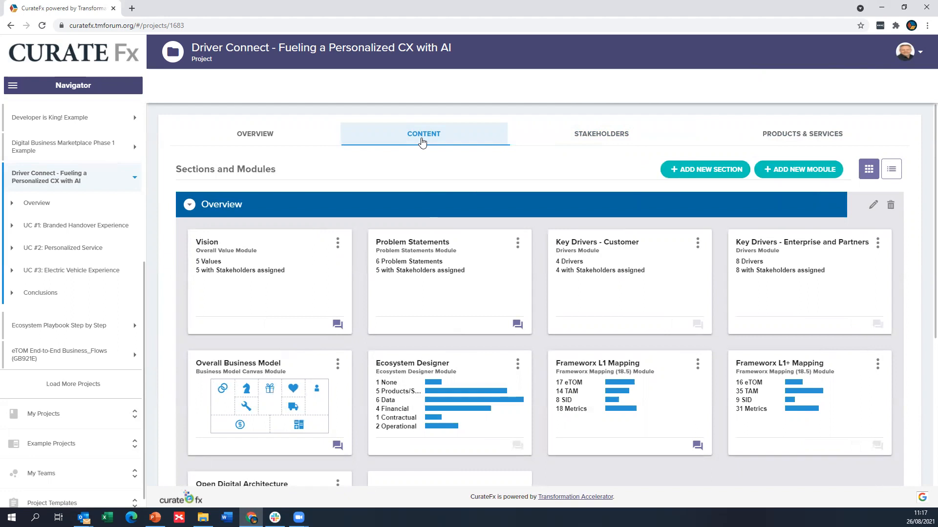
mouse_move(490, 283)
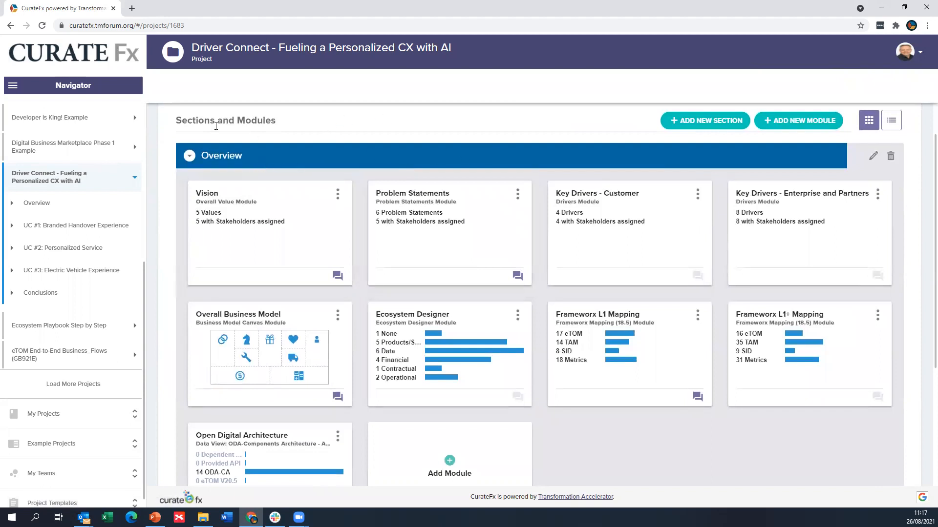
mouse_move(249, 159)
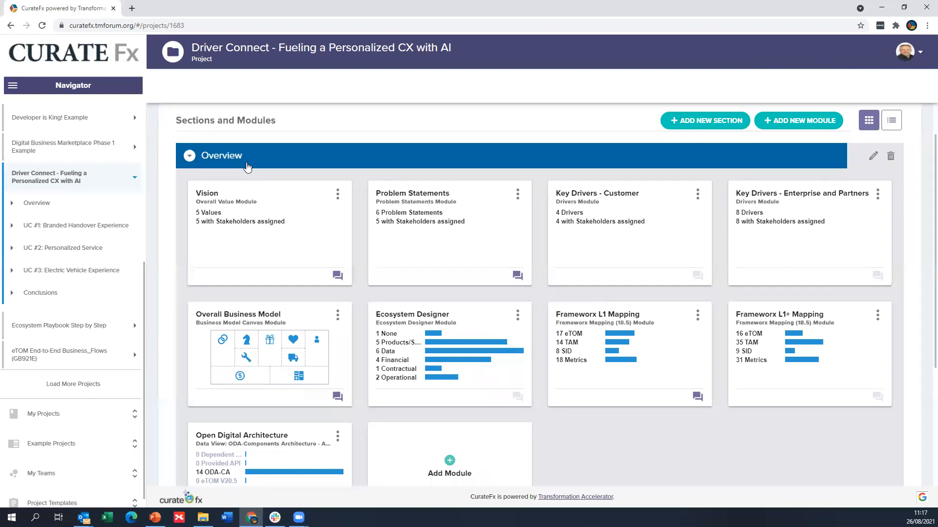
mouse_move(656, 215)
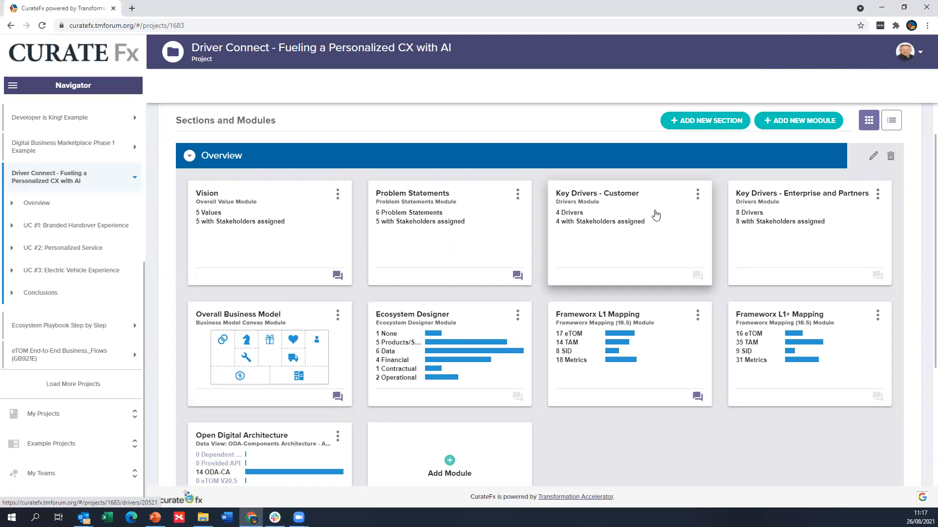
mouse_move(206, 207)
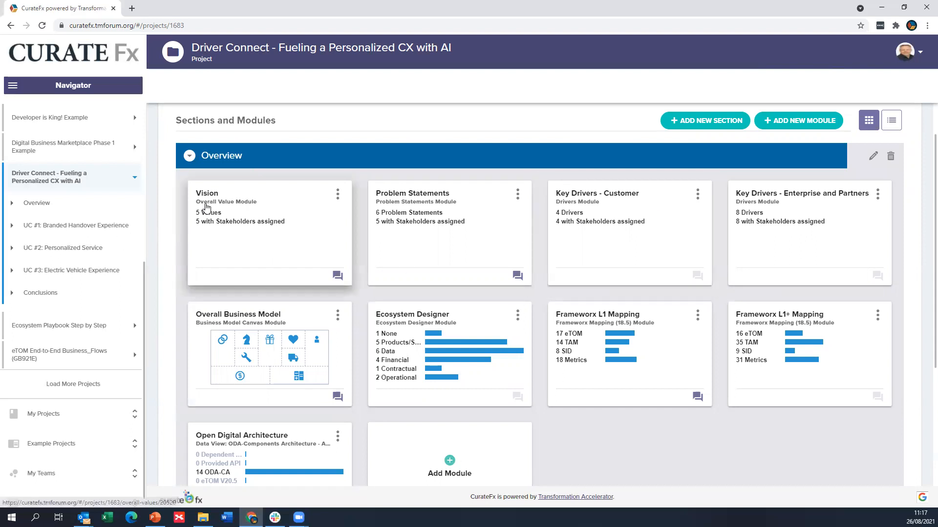
mouse_move(560, 236)
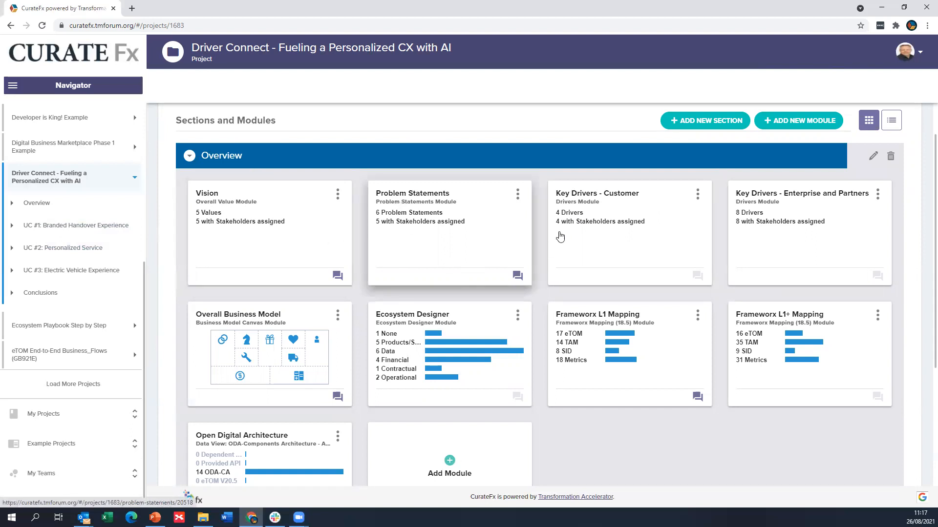
mouse_move(409, 330)
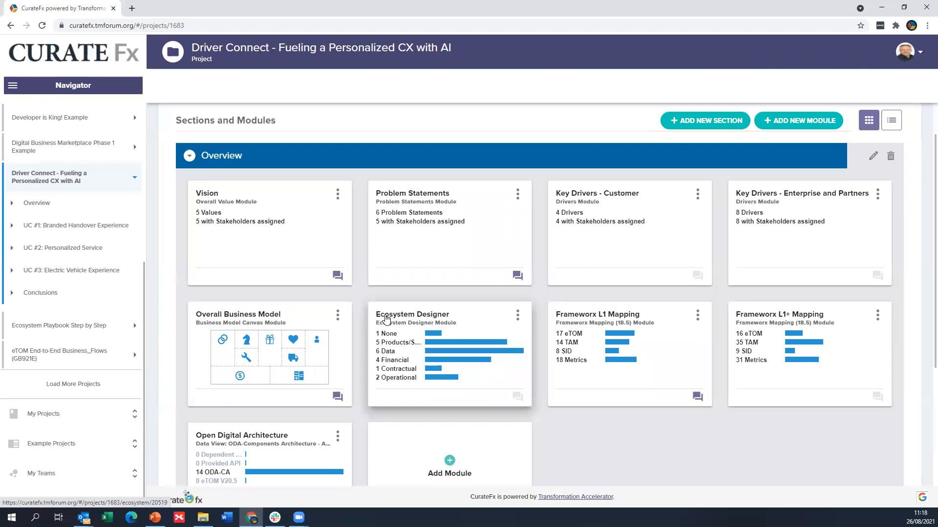
mouse_move(454, 370)
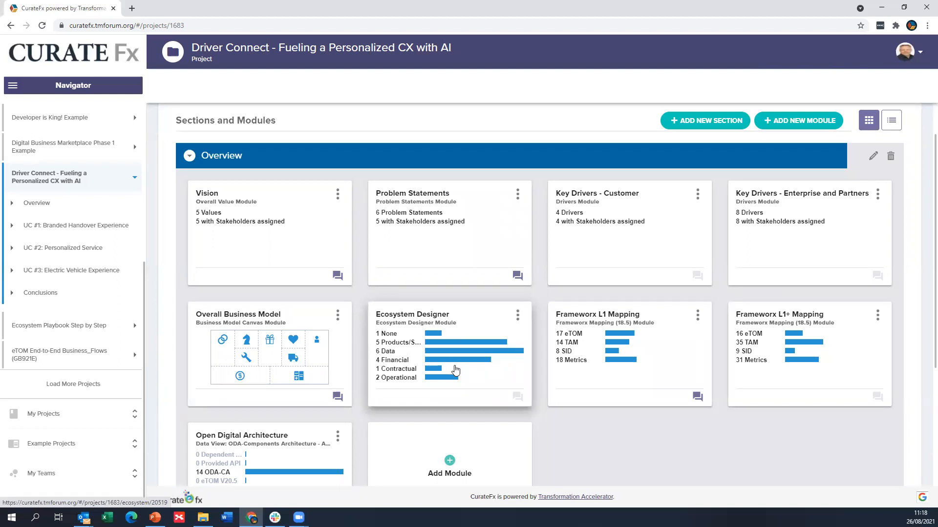
scroll(down, 3)
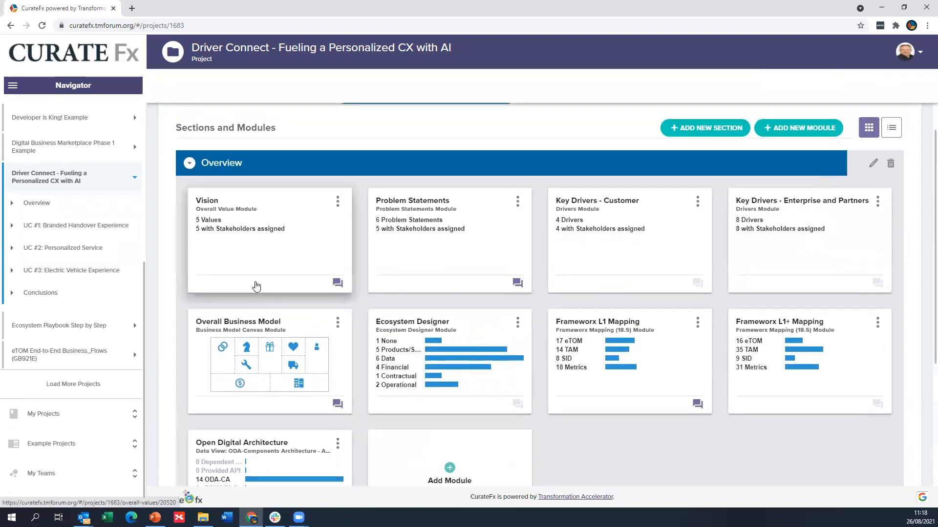
mouse_move(276, 243)
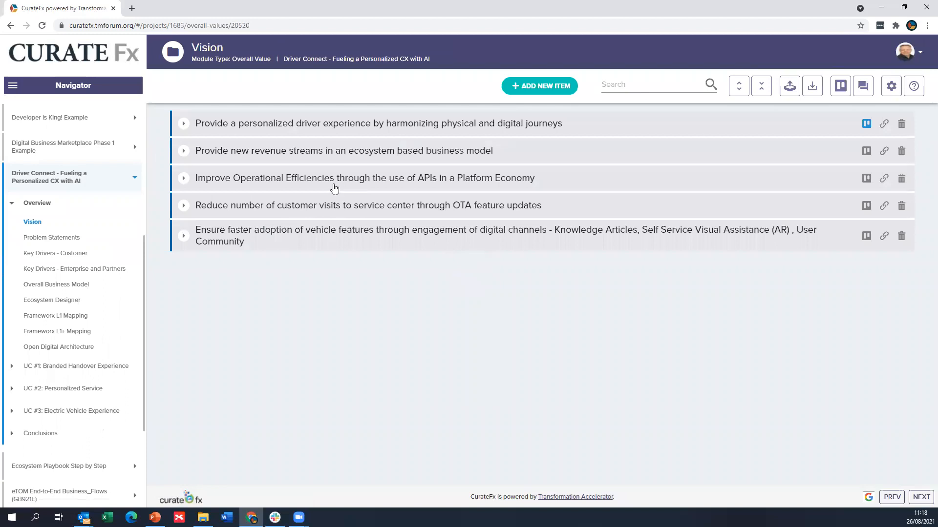
mouse_move(263, 130)
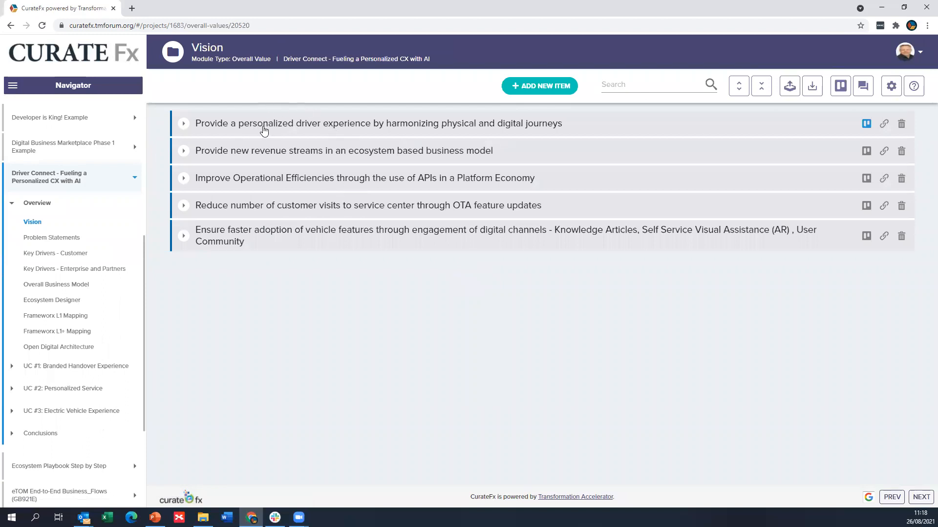
mouse_move(296, 134)
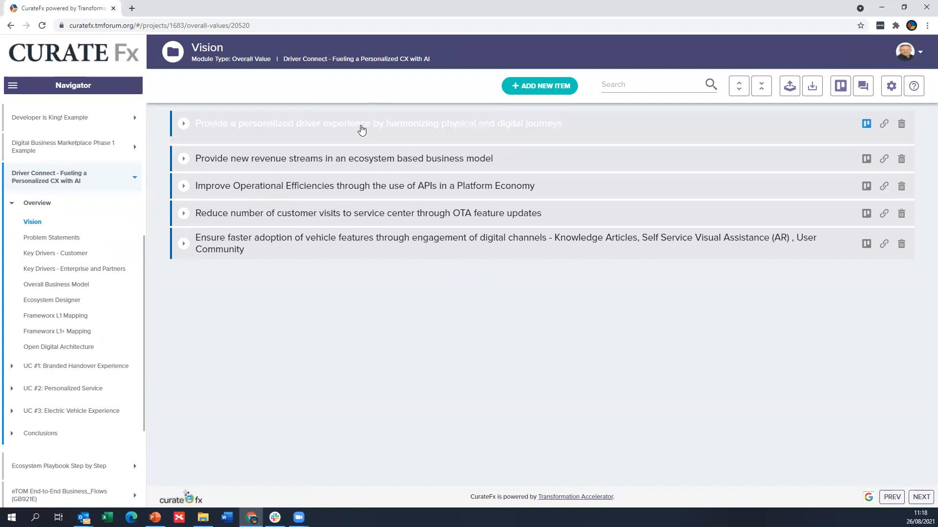
Step: Expand the first vision statement to view its assigned stakeholders, then collapse it
click(183, 123)
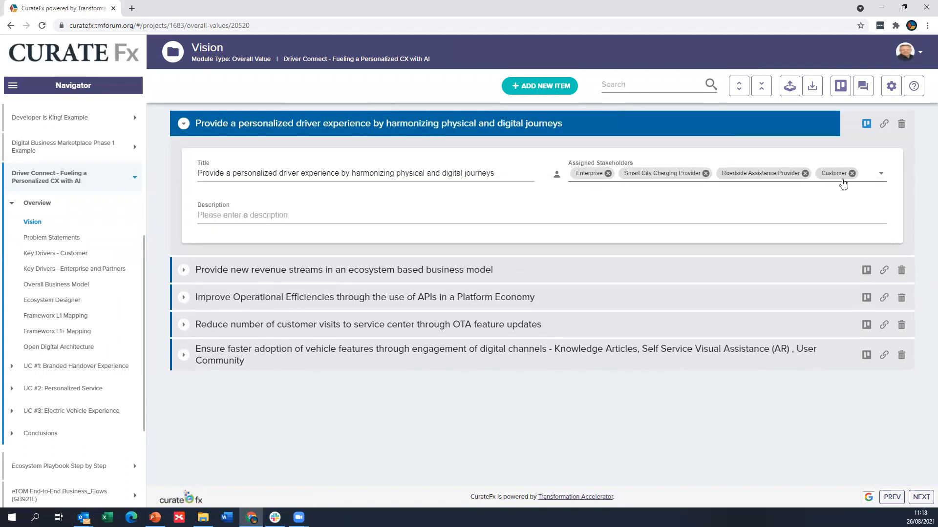
click(184, 123)
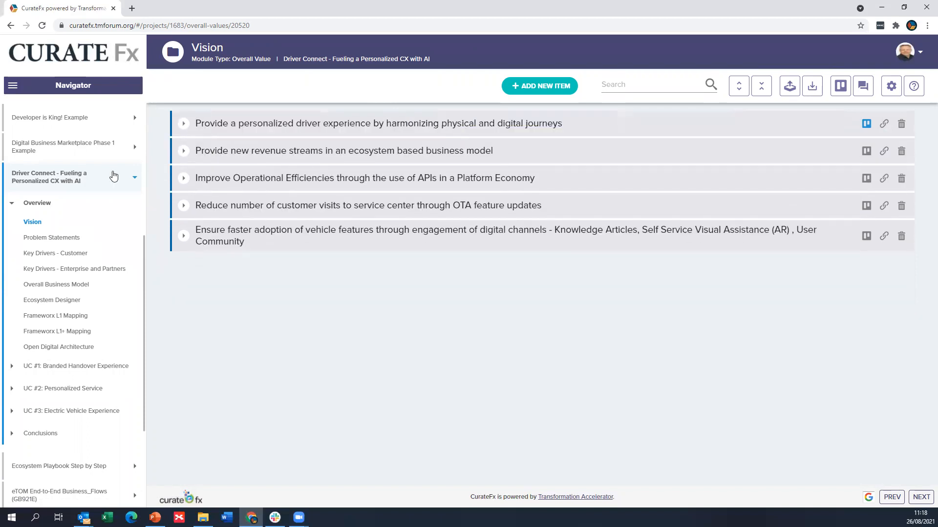
mouse_move(57, 284)
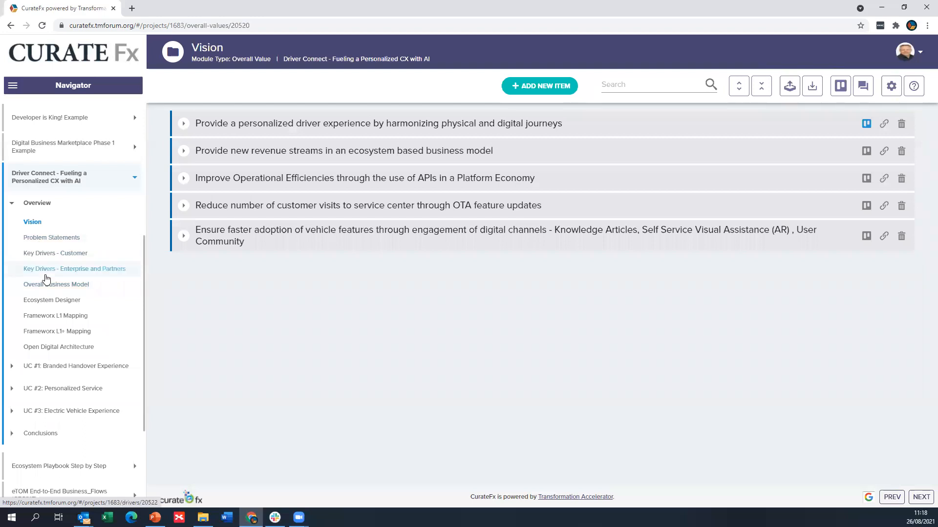
Step: Visit Problem Statements in the Navigator, then land on Key Drivers - Customer with its four drivers
click(52, 237)
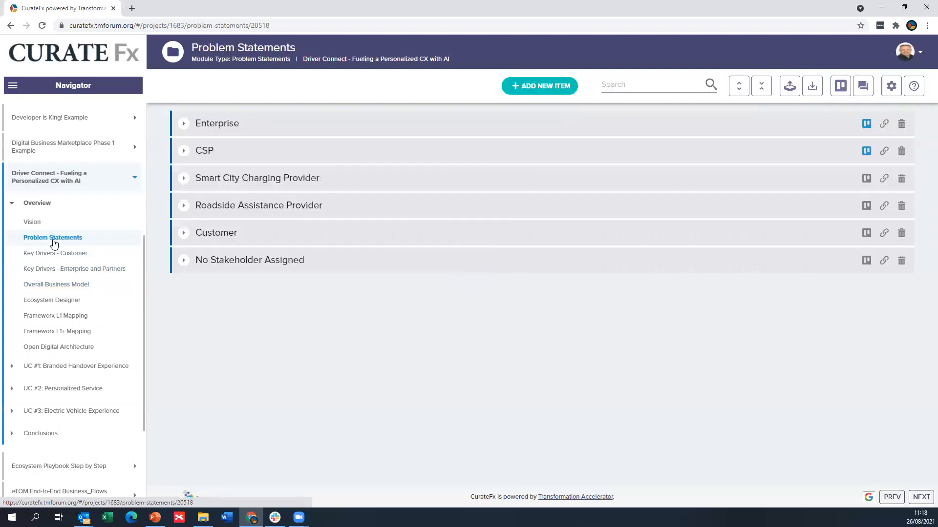
click(55, 253)
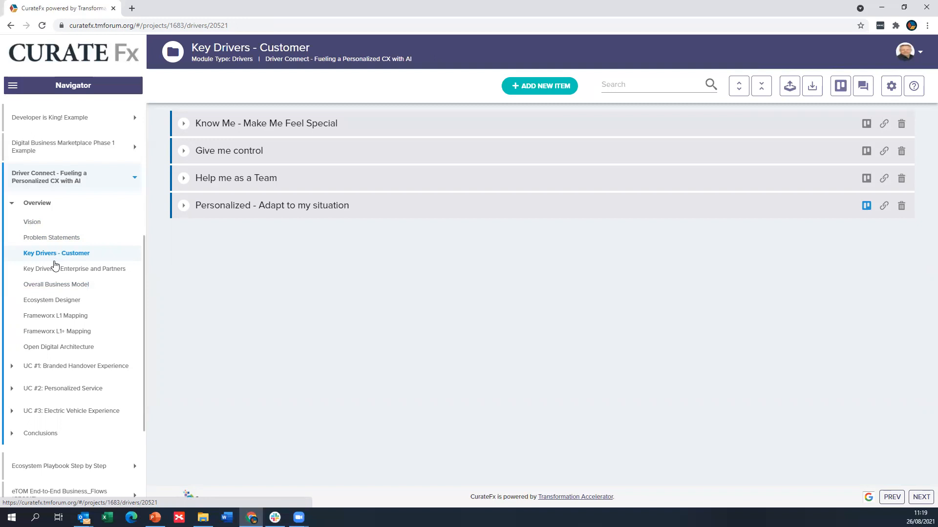
Step: Open the Overall Business Model canvas from the Navigator's Overview section
click(57, 284)
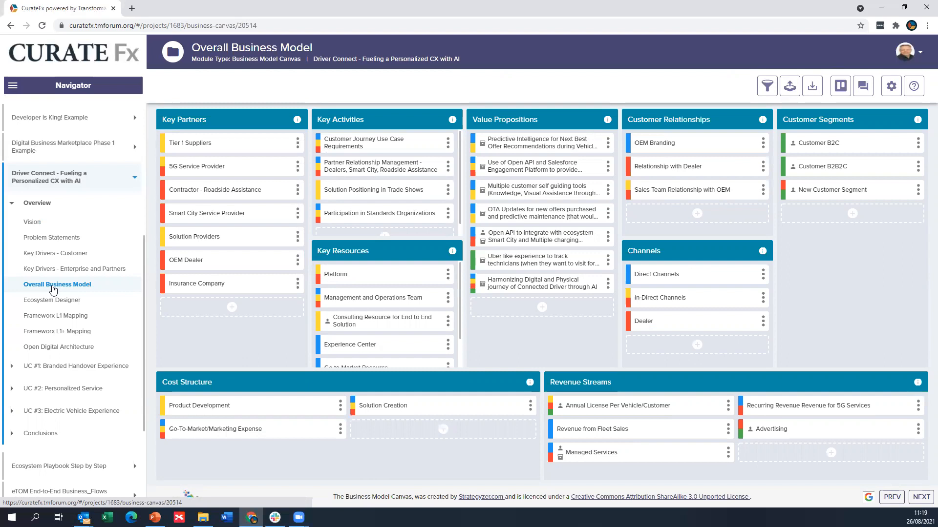
mouse_move(74, 268)
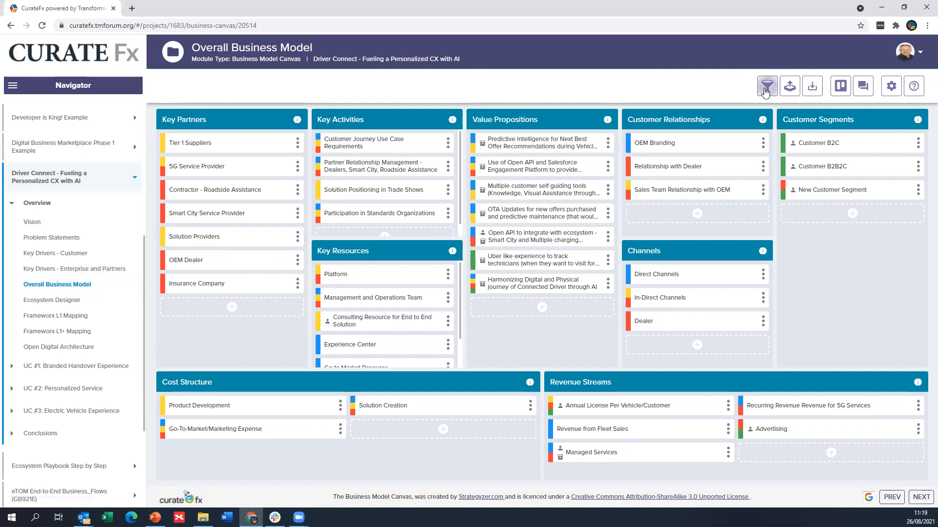
Step: Apply the Ecosystem Partners colour filter to the Overall Business Model canvas
click(767, 86)
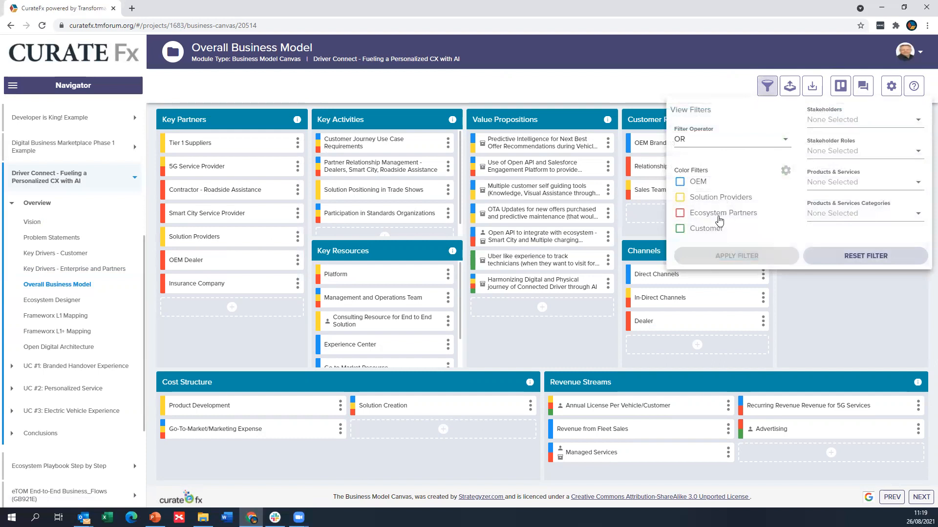
click(679, 213)
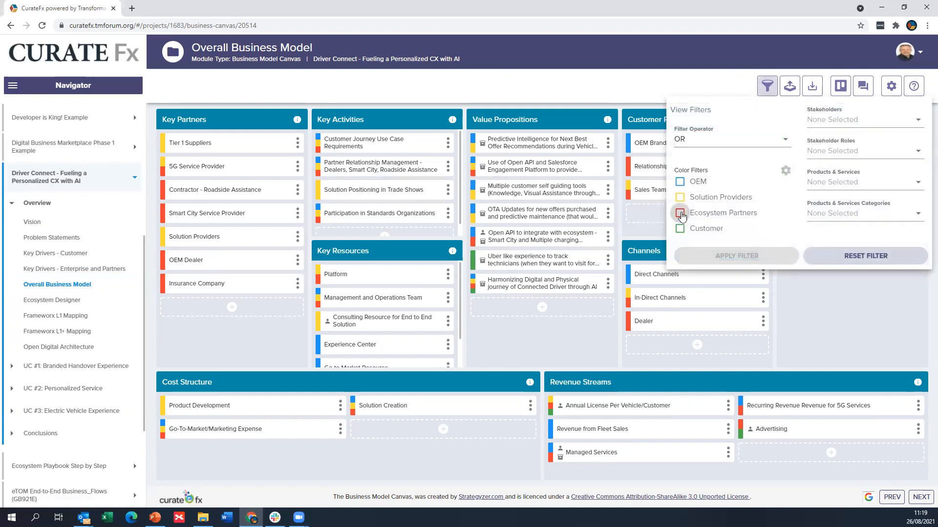
click(680, 214)
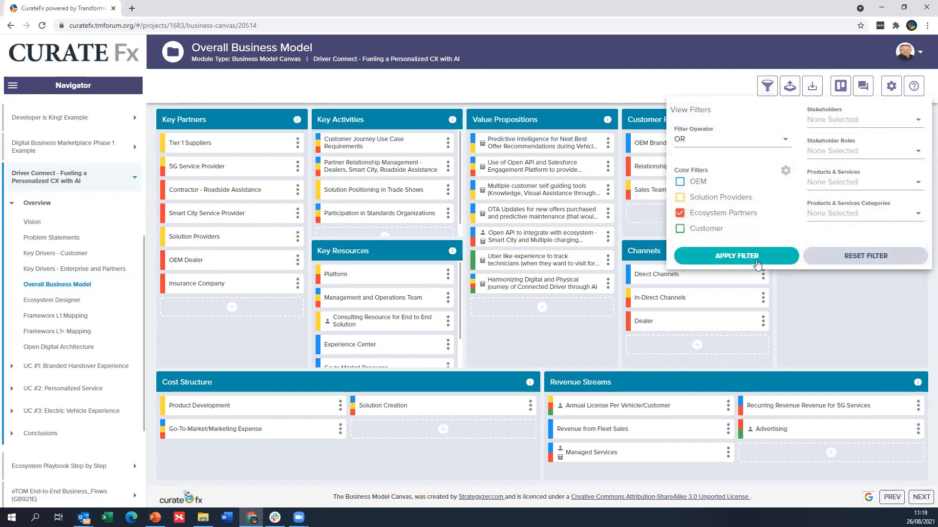
click(734, 256)
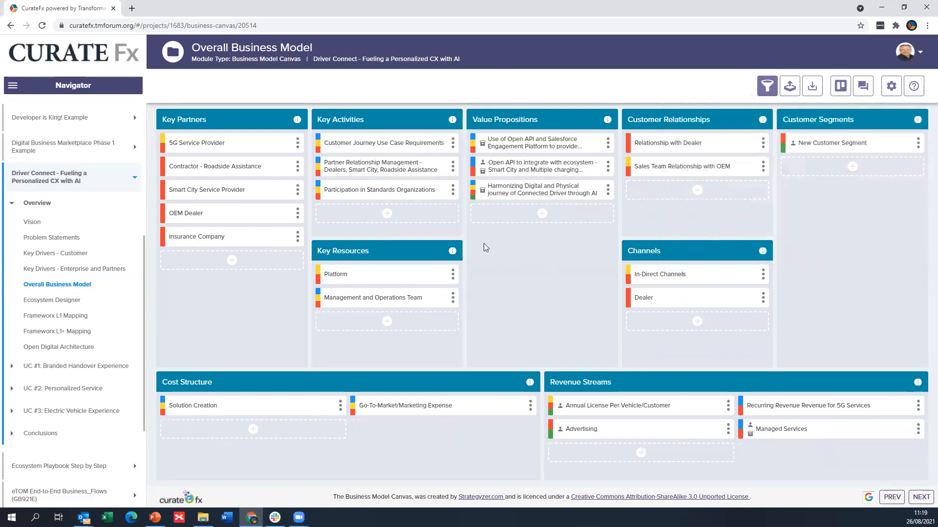
mouse_move(566, 262)
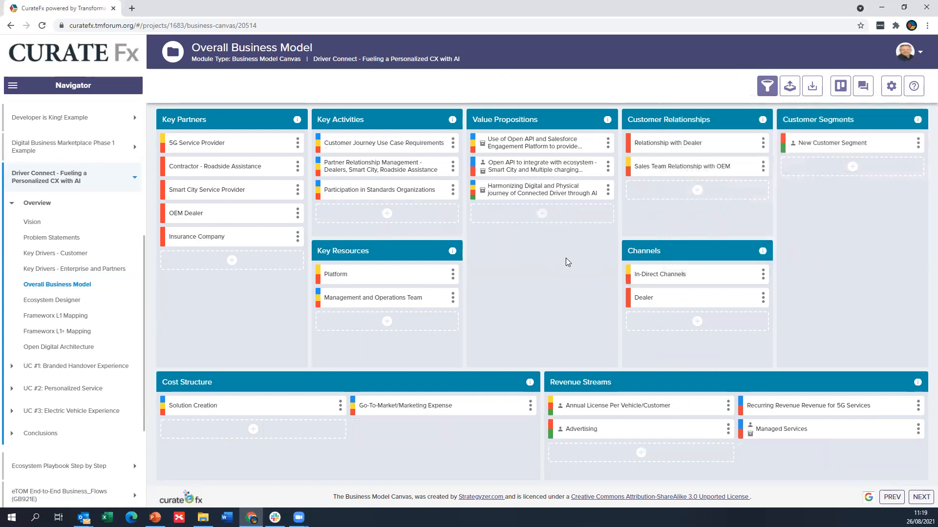
mouse_move(425, 314)
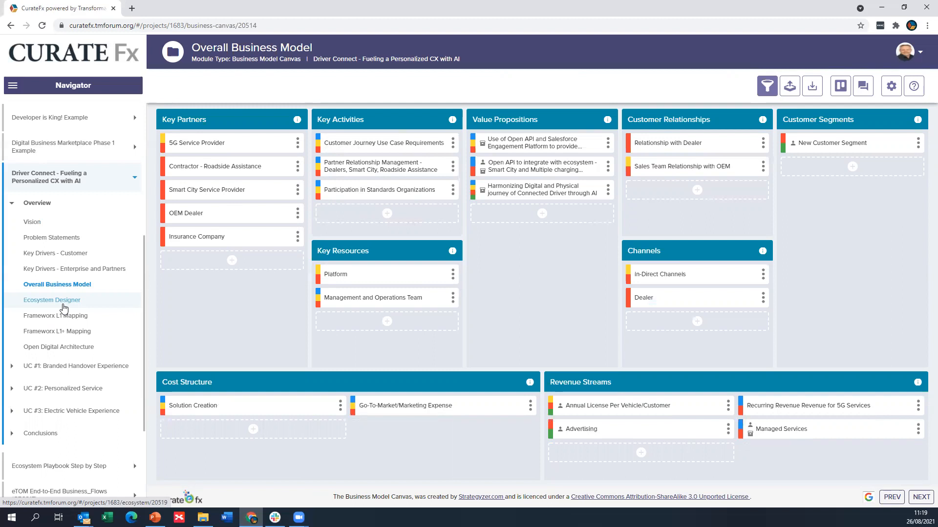
Step: Open Ecosystem Designer, hide the Shapes panel and zoom in on the stakeholder map
click(52, 300)
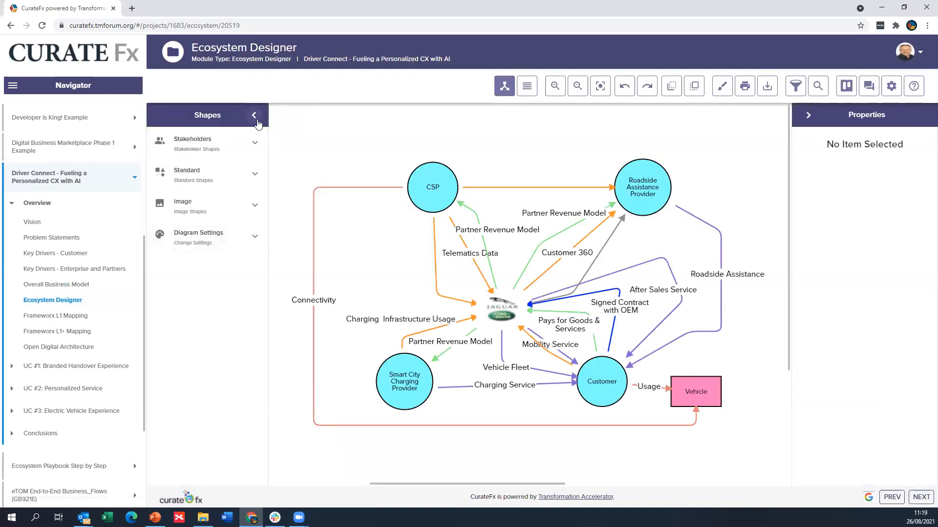
click(254, 115)
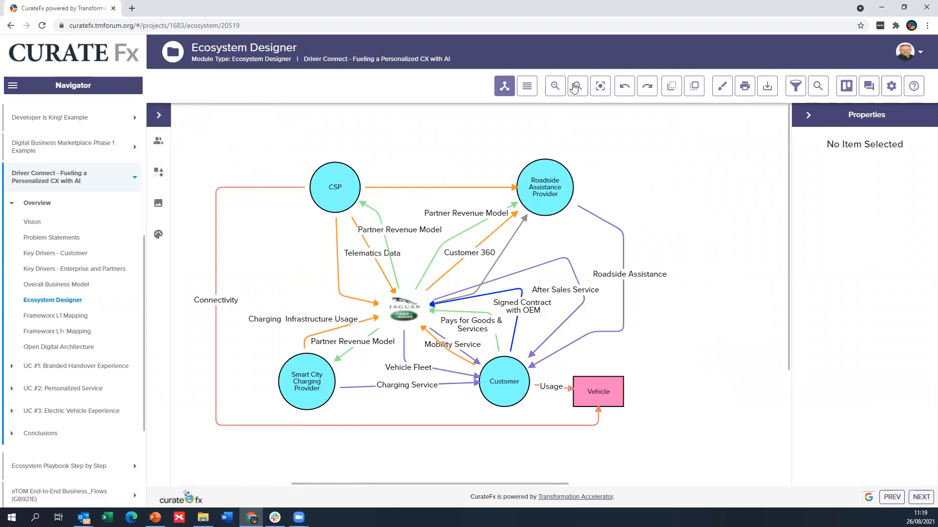
click(555, 86)
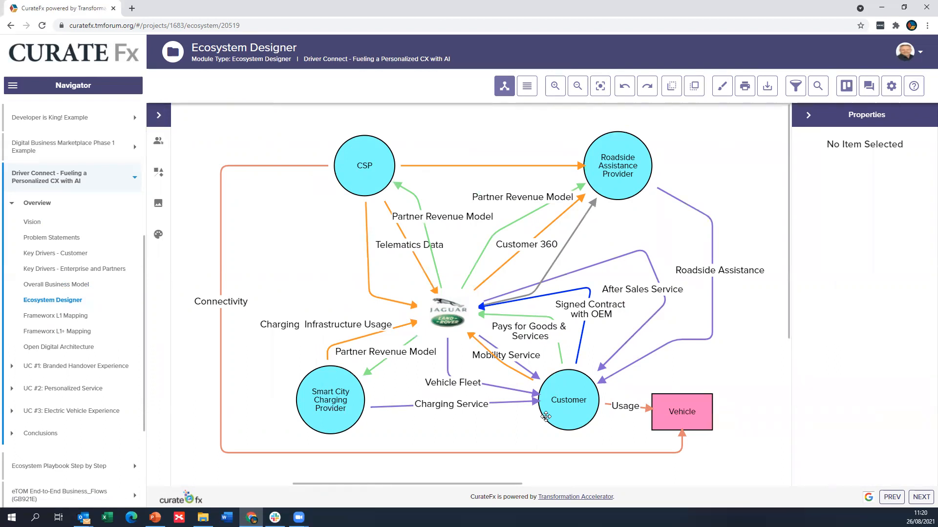
mouse_move(204, 257)
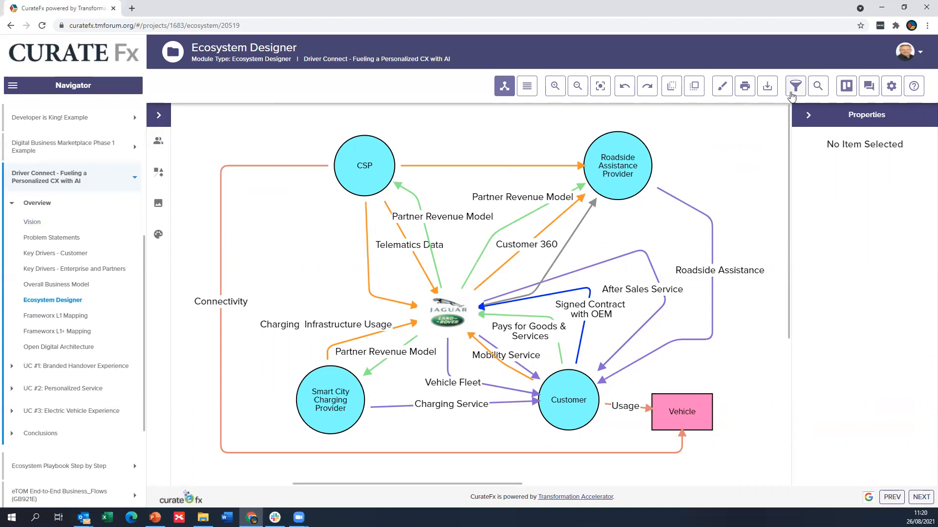
Step: Filter relationship categories down to Financial, then to Product/Service links only
click(795, 86)
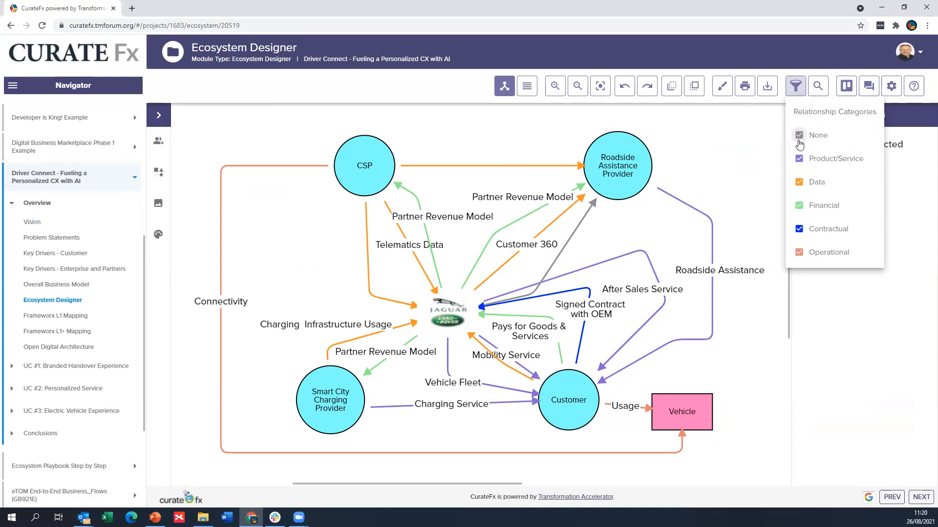
click(798, 135)
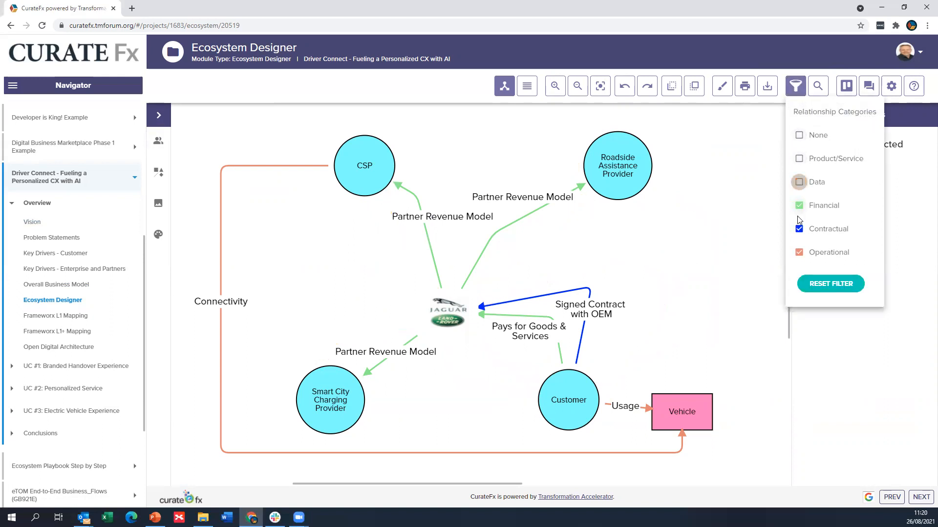
click(798, 228)
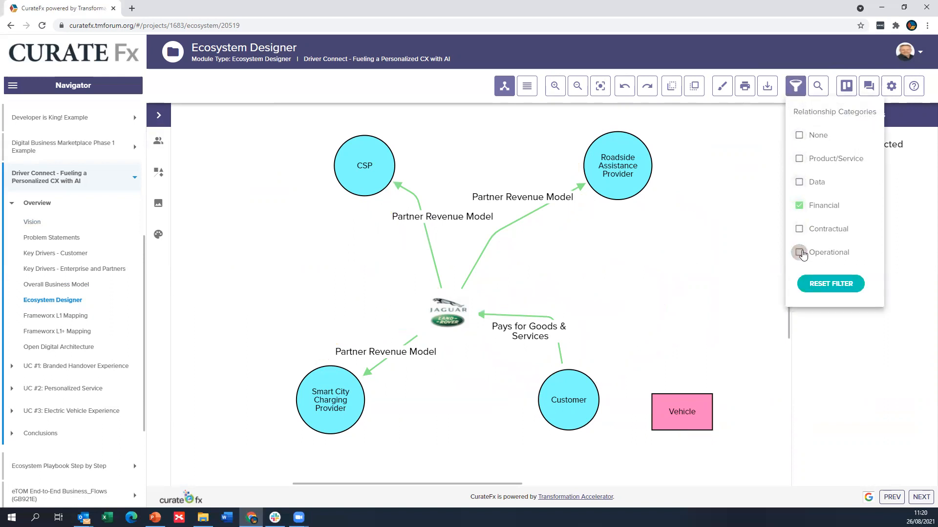
click(799, 252)
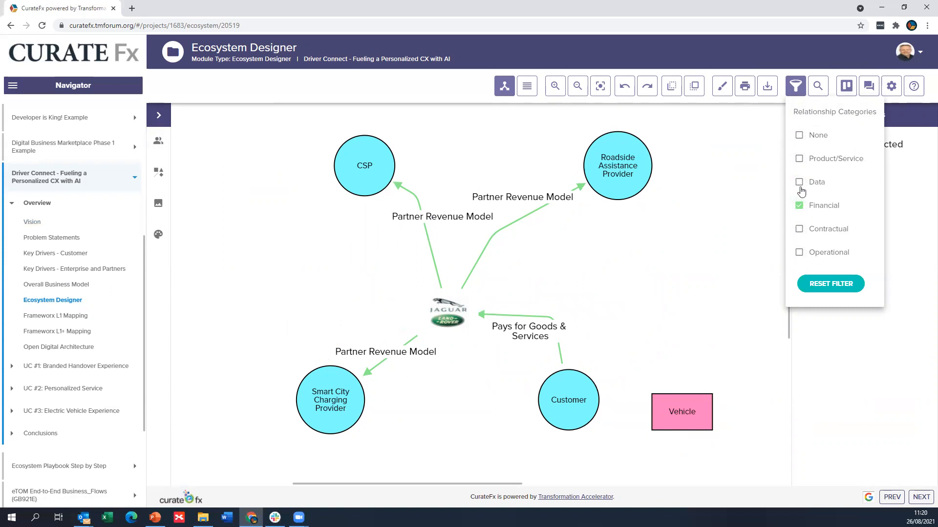
click(799, 159)
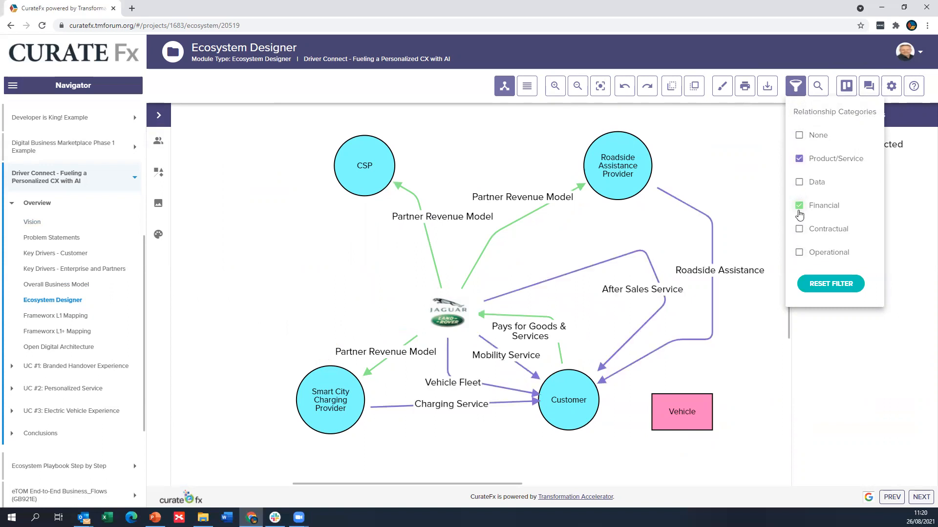
click(799, 206)
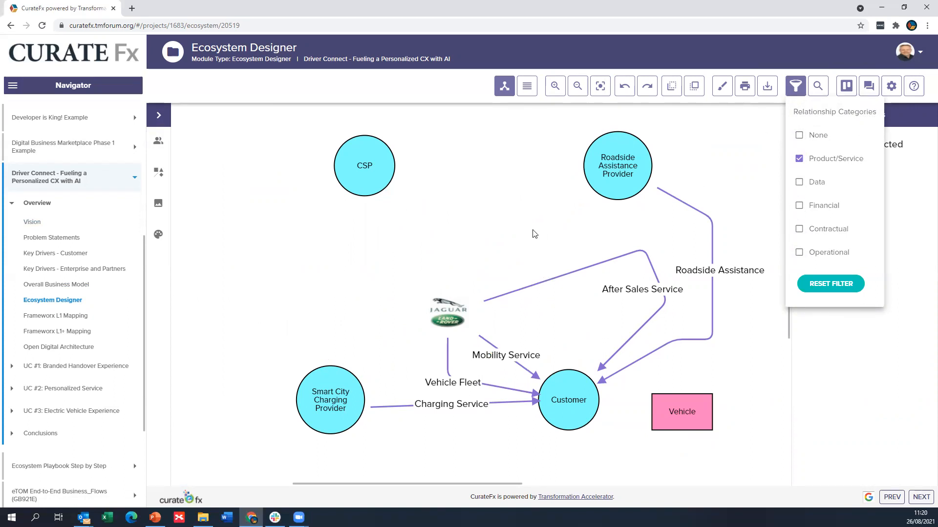
mouse_move(376, 182)
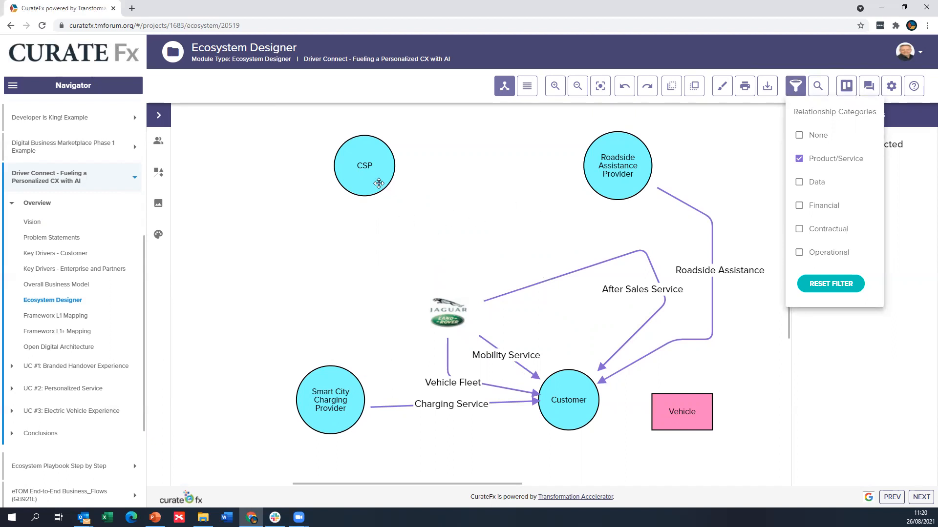
mouse_move(595, 159)
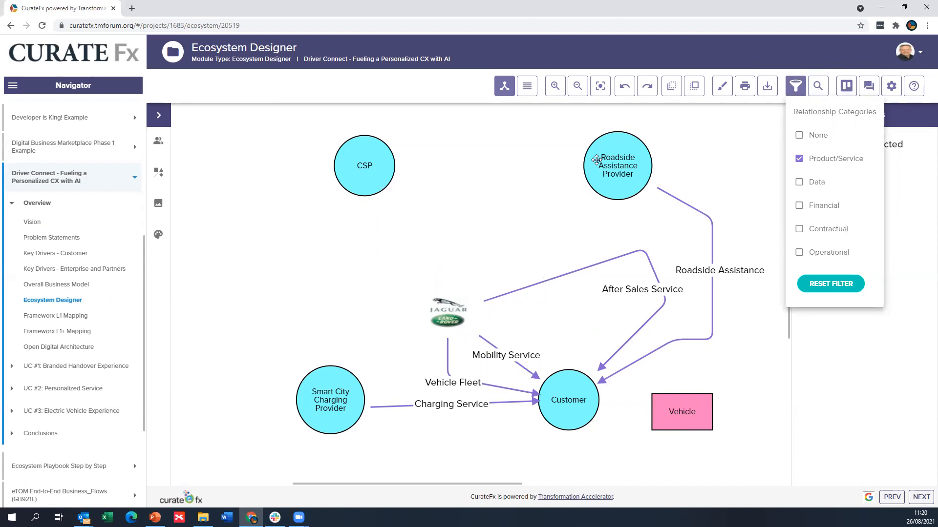
mouse_move(381, 174)
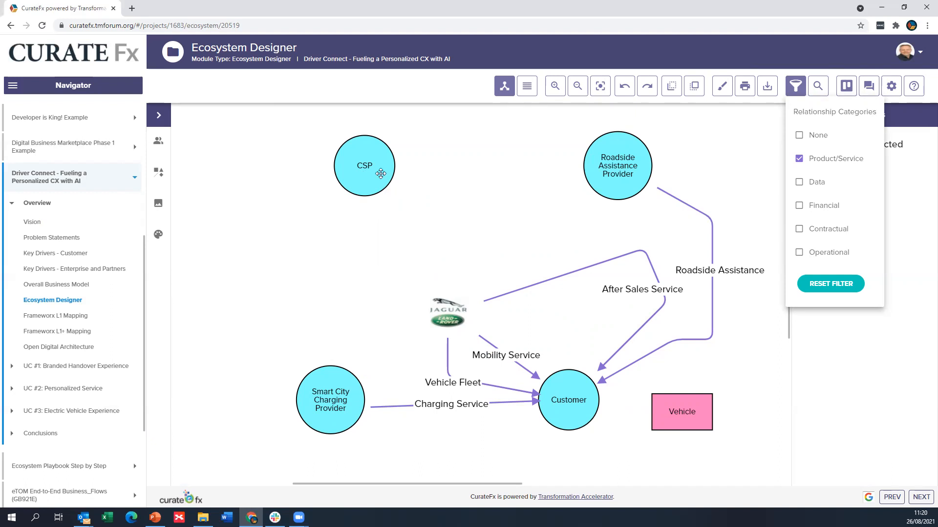
Step: Reset the filter so every relationship category shows again
click(798, 158)
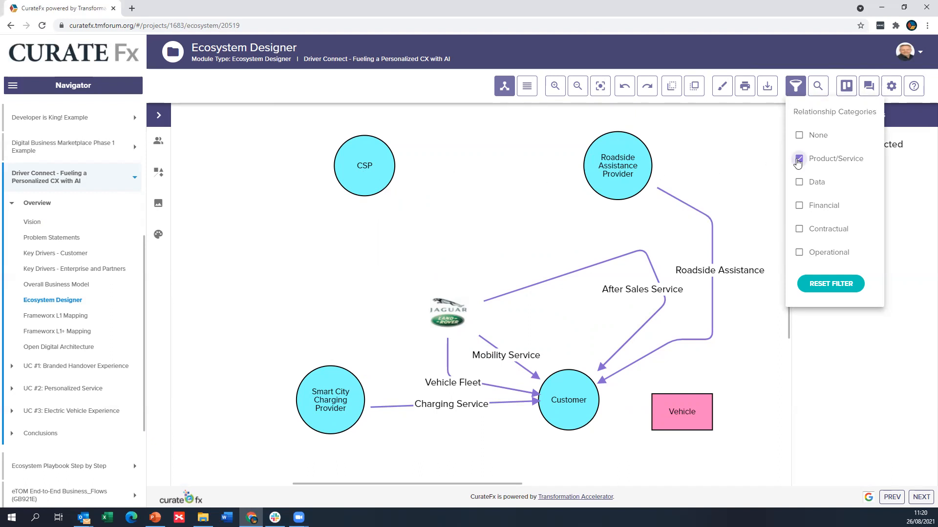
click(799, 158)
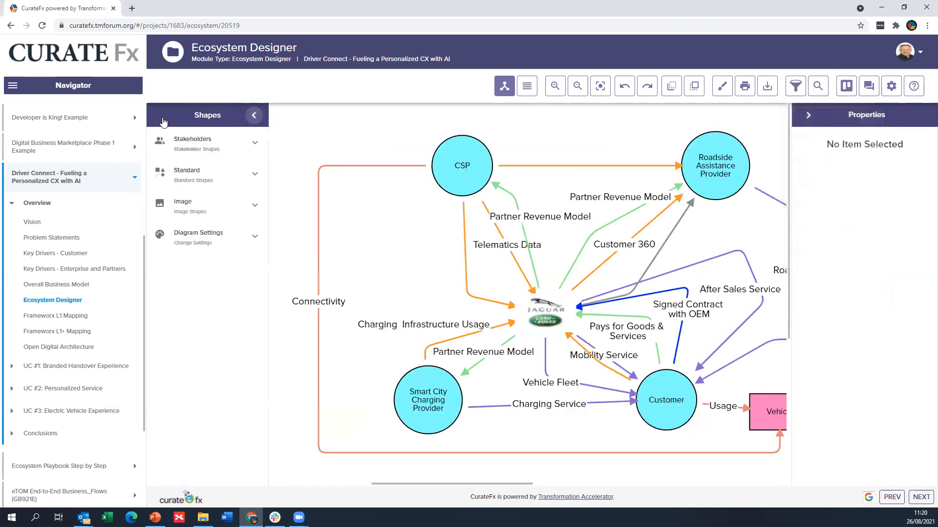
Step: Place an Insurance stakeholder on the map and categorise its link to Jaguar Land Rover as Financial
click(192, 142)
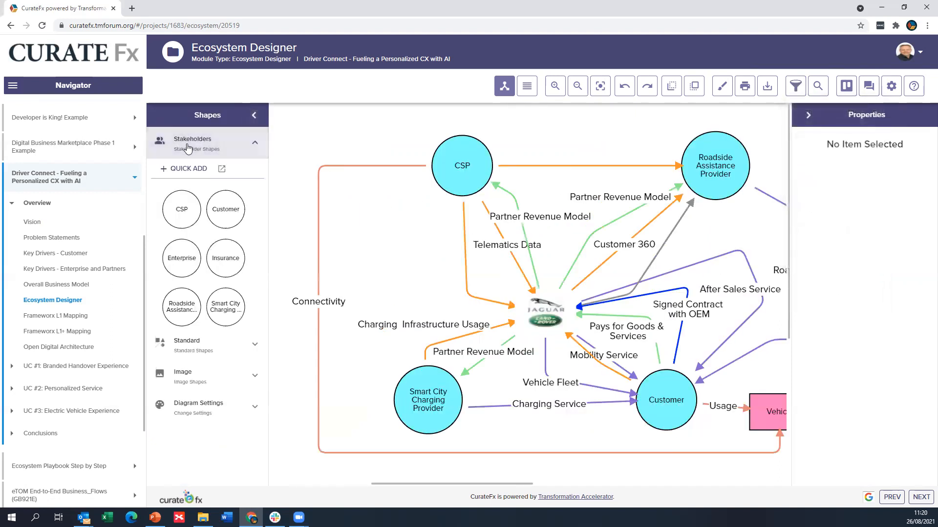
mouse_move(204, 184)
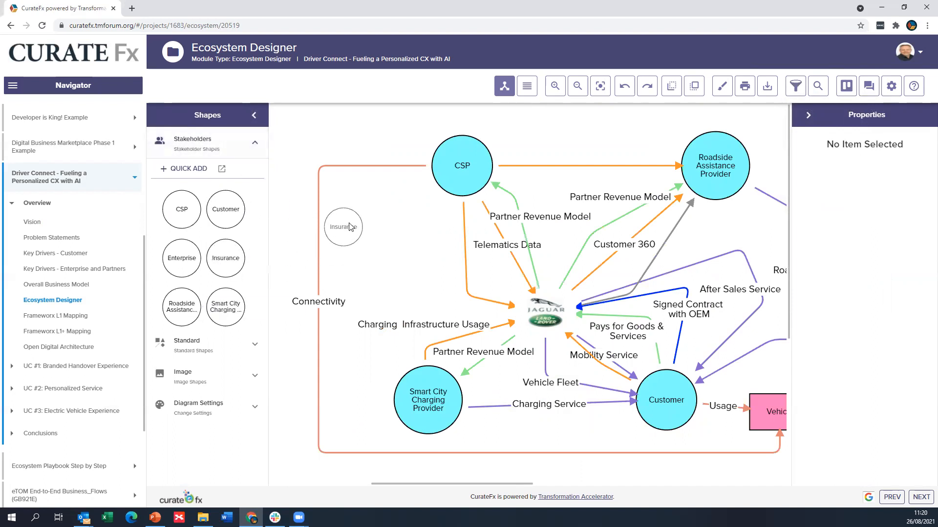
click(343, 227)
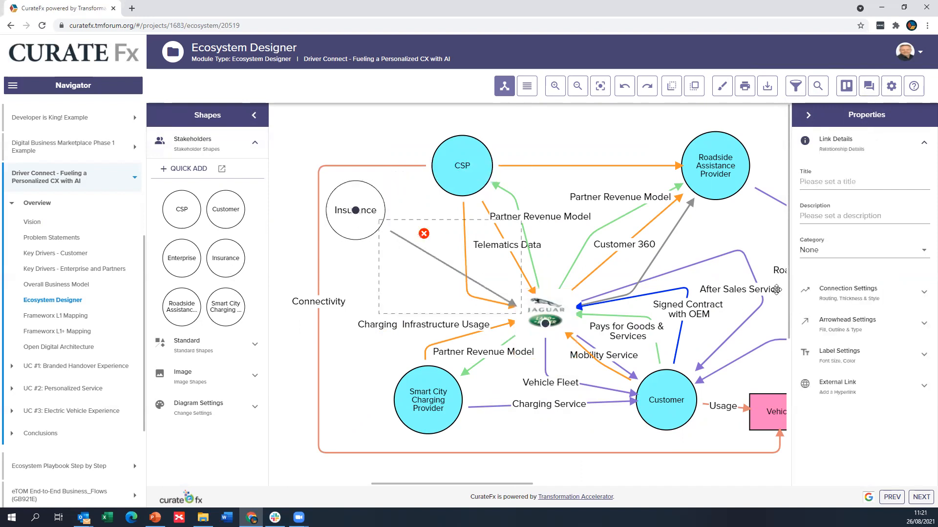
click(863, 249)
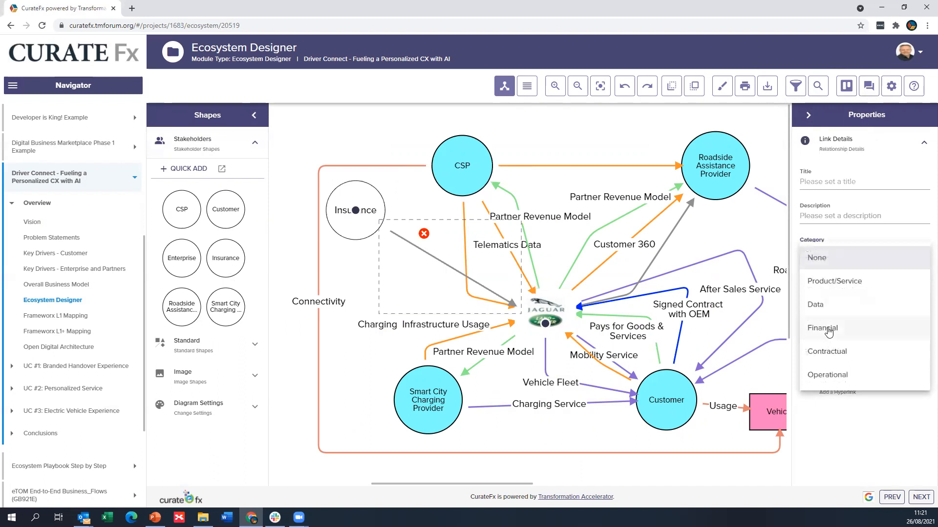
click(822, 329)
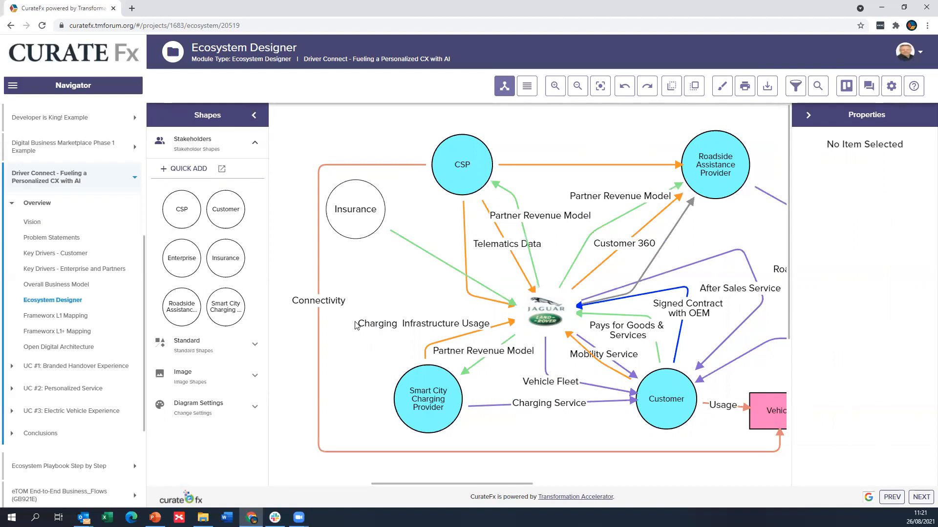
mouse_move(221, 73)
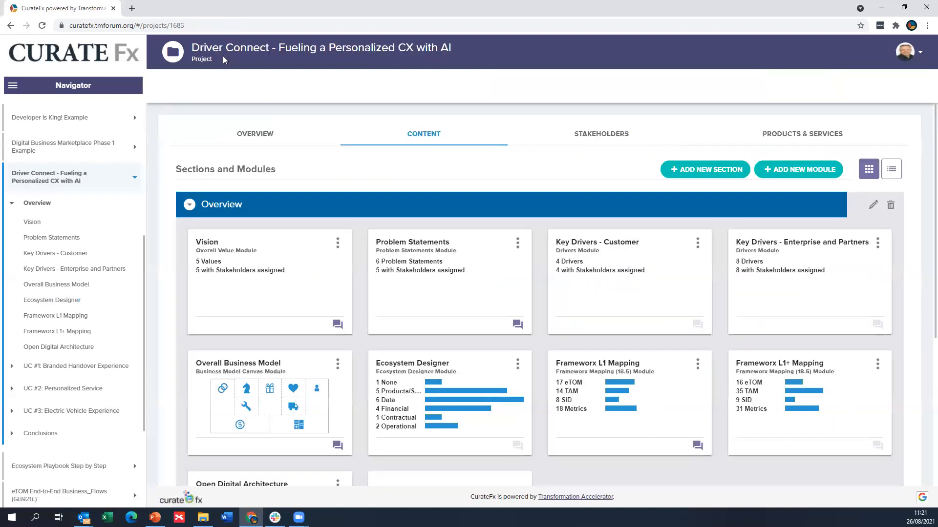
Step: Scroll the project content down to the UC #1–#3 section headers below the Overview cards
scroll(down, 3)
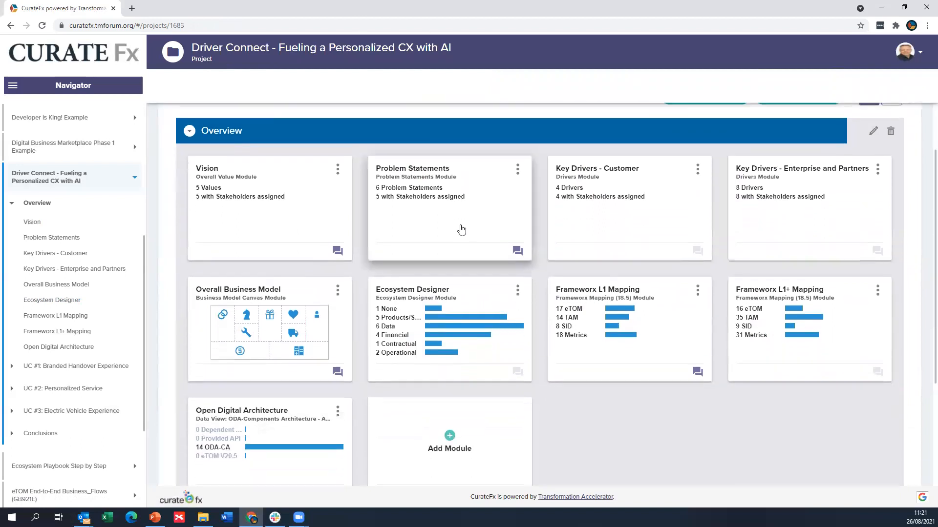
scroll(down, 3)
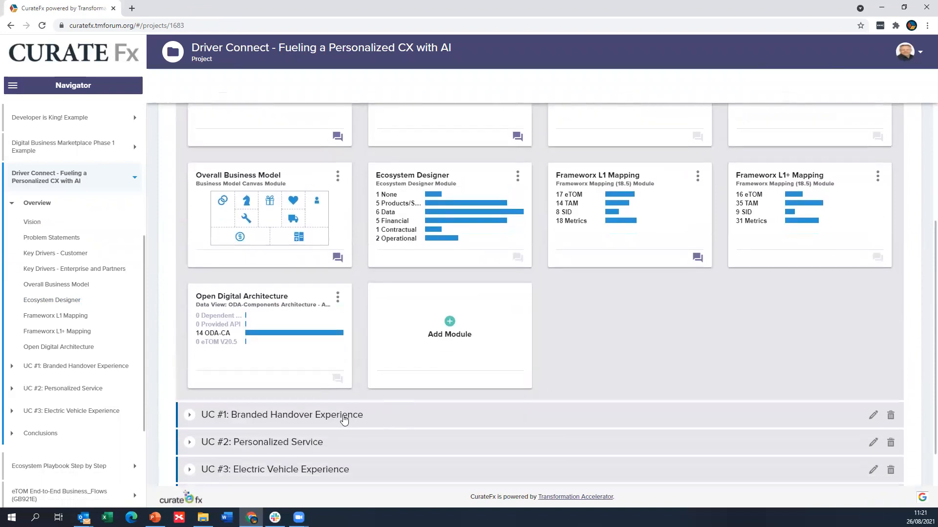
mouse_move(340, 430)
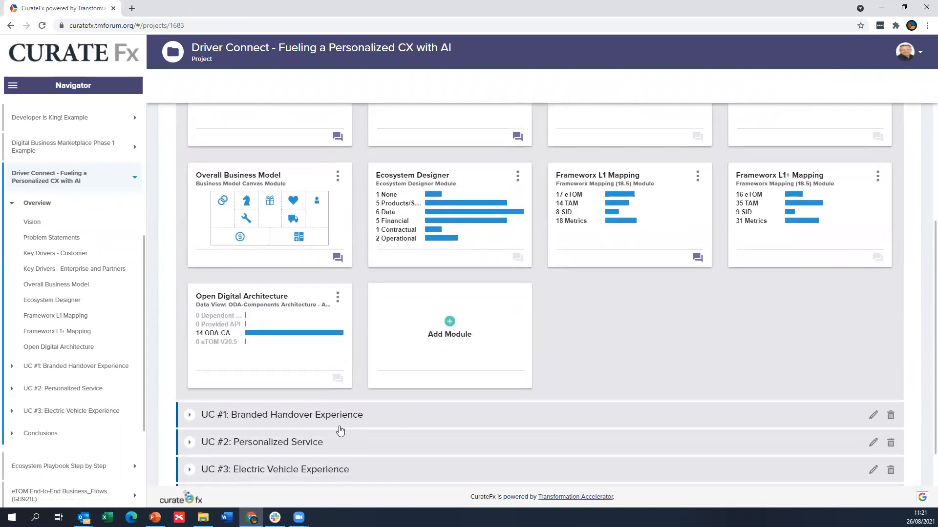
mouse_move(548, 368)
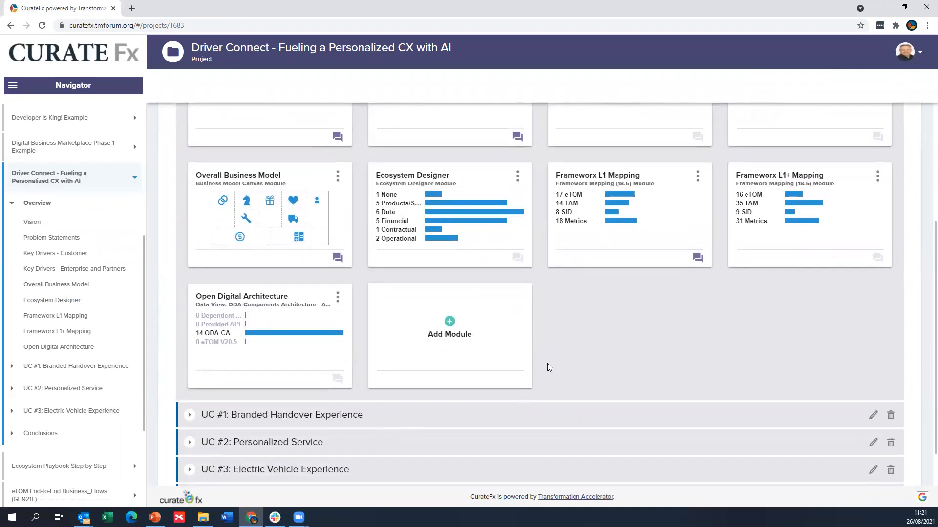
mouse_move(579, 349)
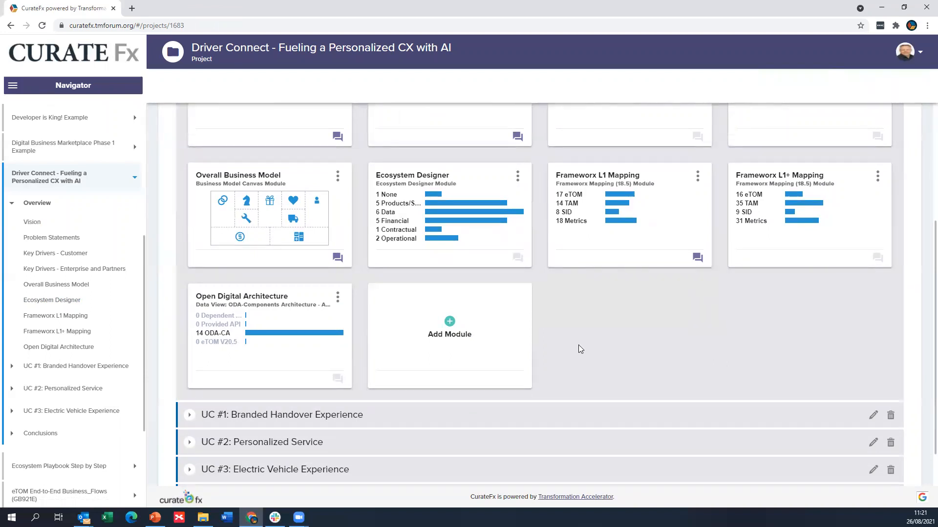
mouse_move(606, 257)
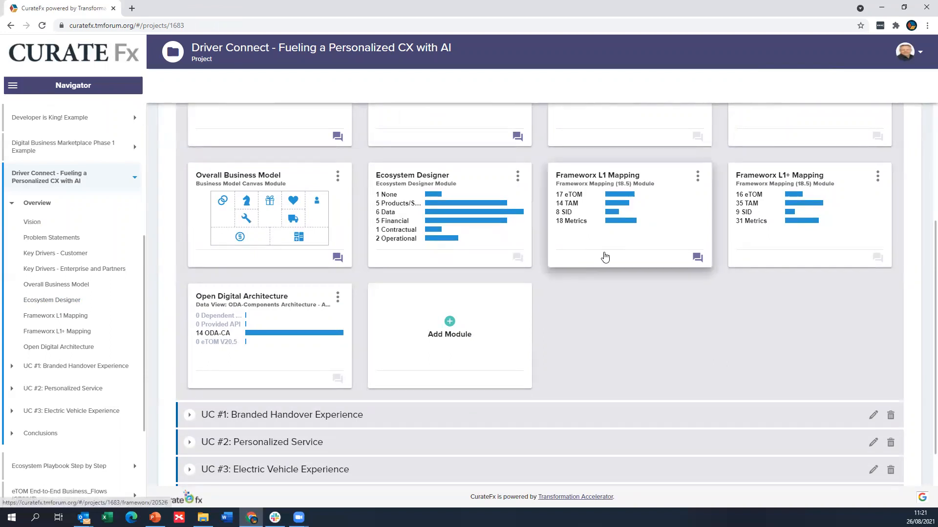
Step: Open Frameworx L1 Mapping and colour-filter its eTOM map to UC1: Branded Handover only
click(604, 215)
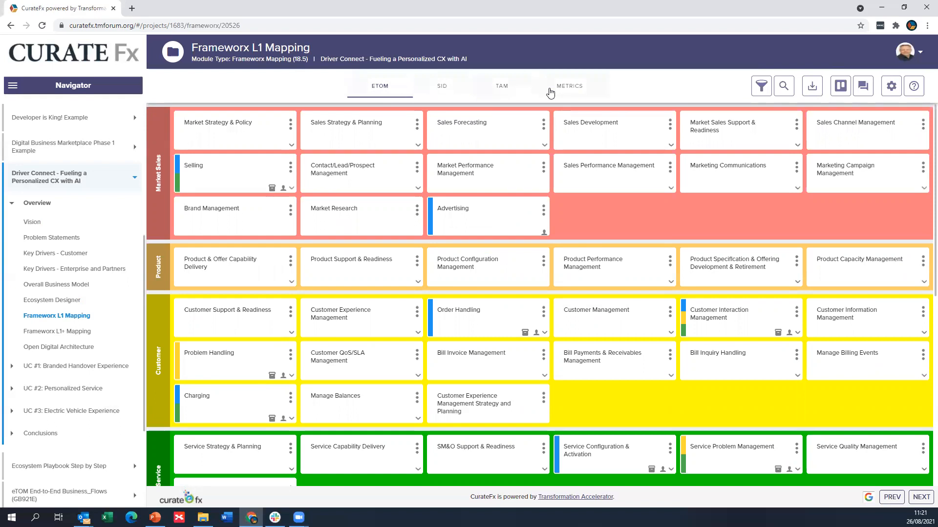
mouse_move(829, 97)
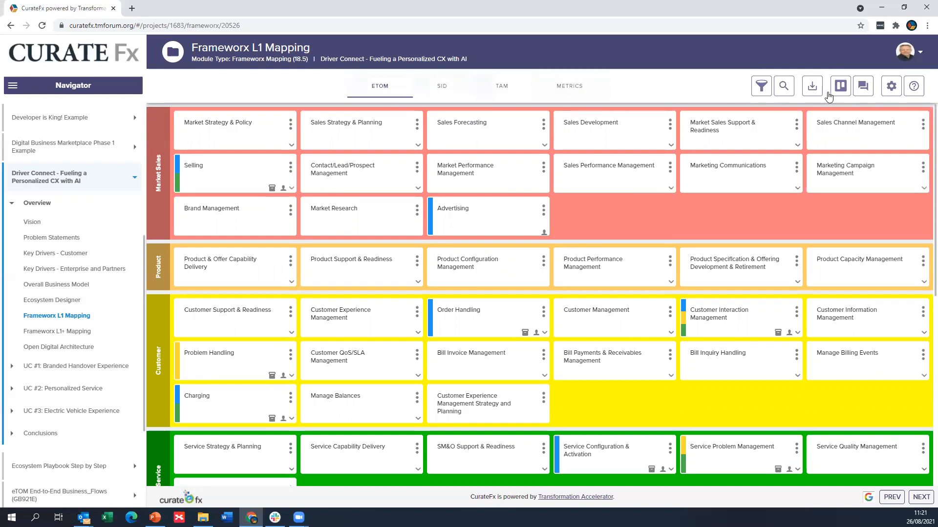
click(761, 86)
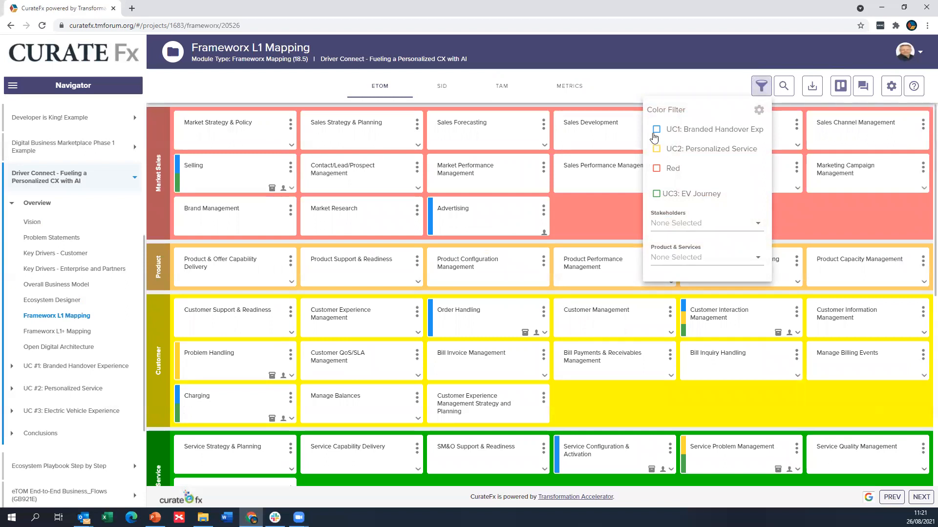
click(657, 129)
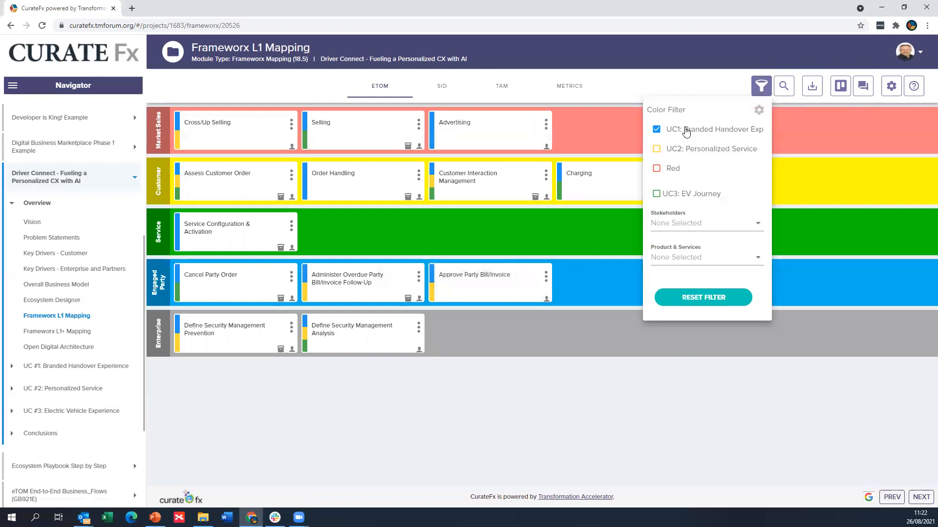
mouse_move(433, 205)
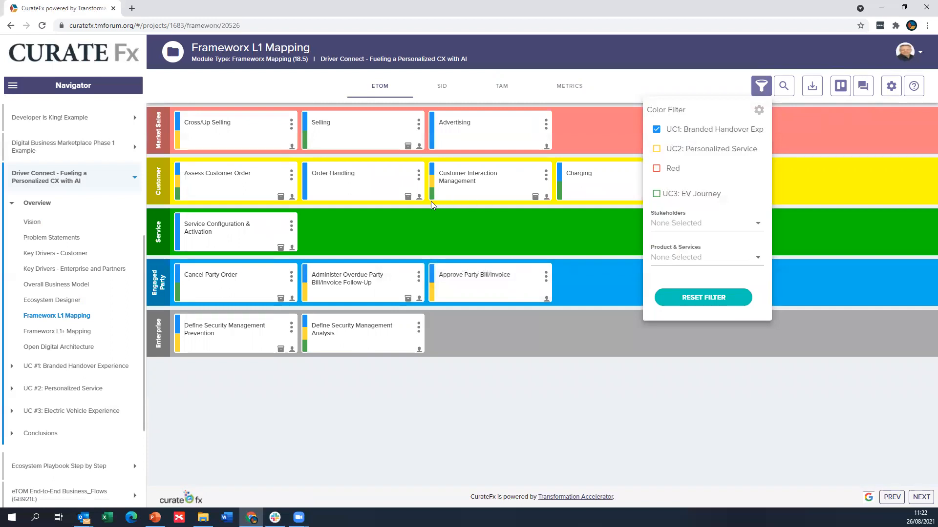
mouse_move(420, 199)
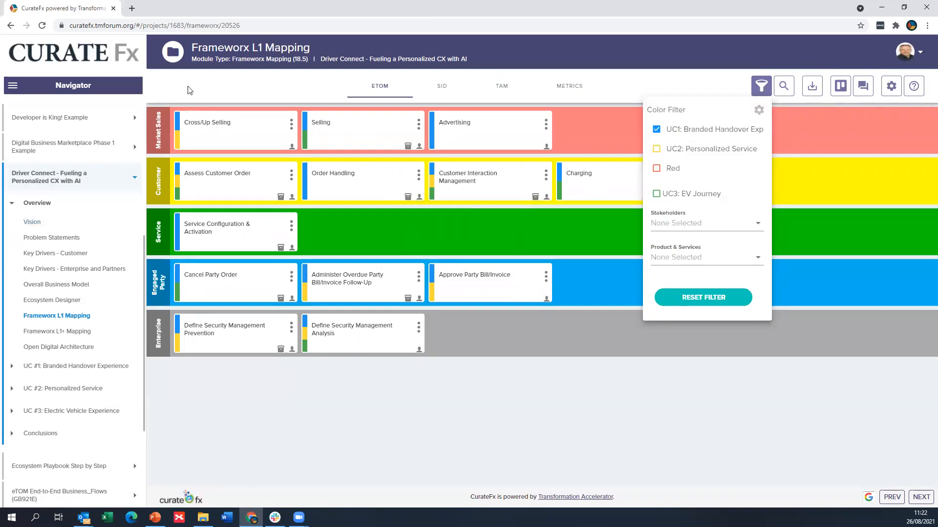
mouse_move(235, 59)
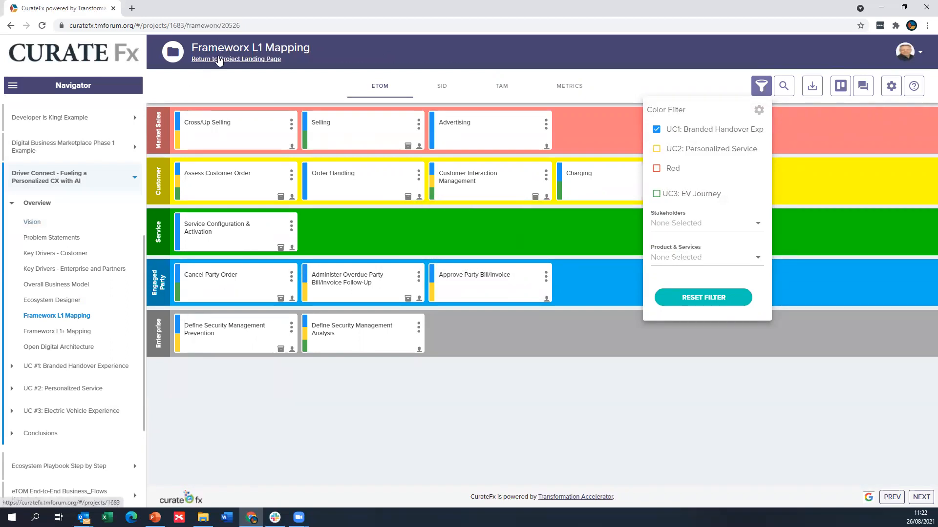
Step: Return to the landing page, peek into the UC #1 section, then re-expand Overview down to its Open Digital Architecture card
click(236, 59)
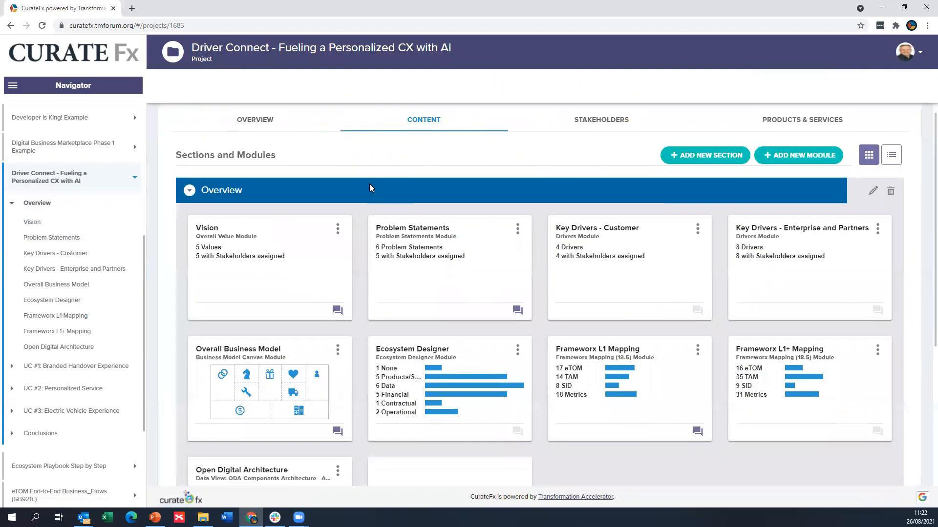
click(891, 155)
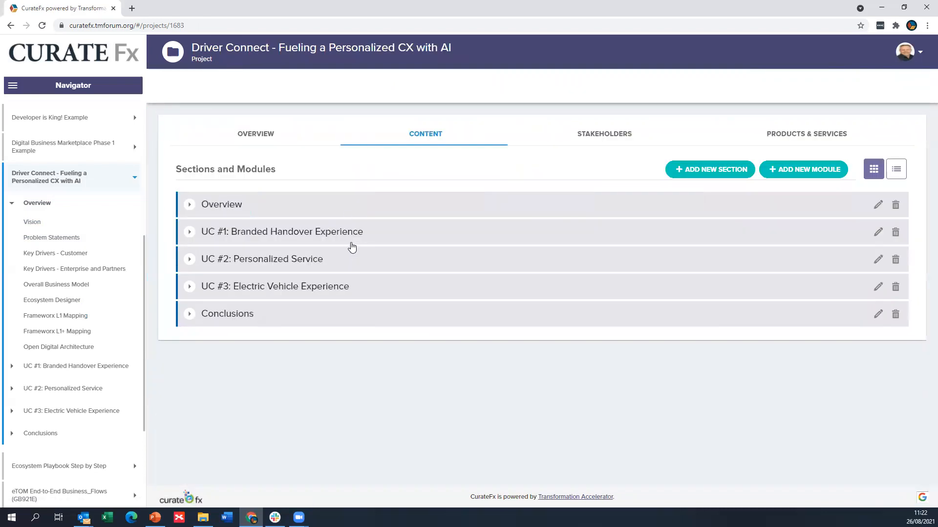
click(190, 231)
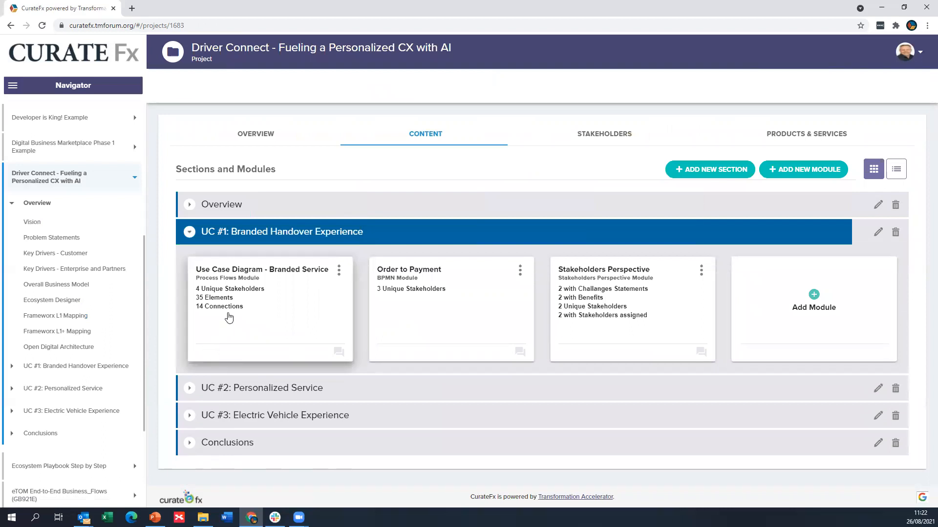
mouse_move(419, 306)
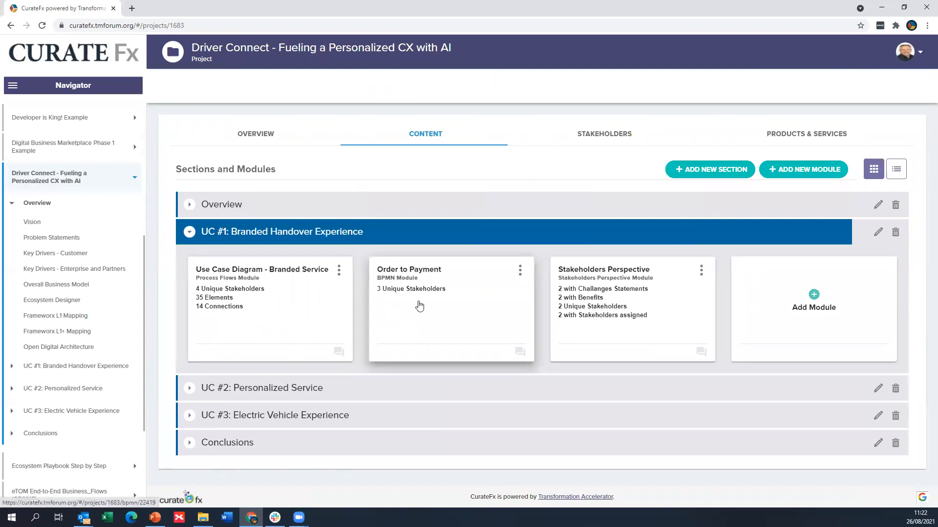
mouse_move(421, 298)
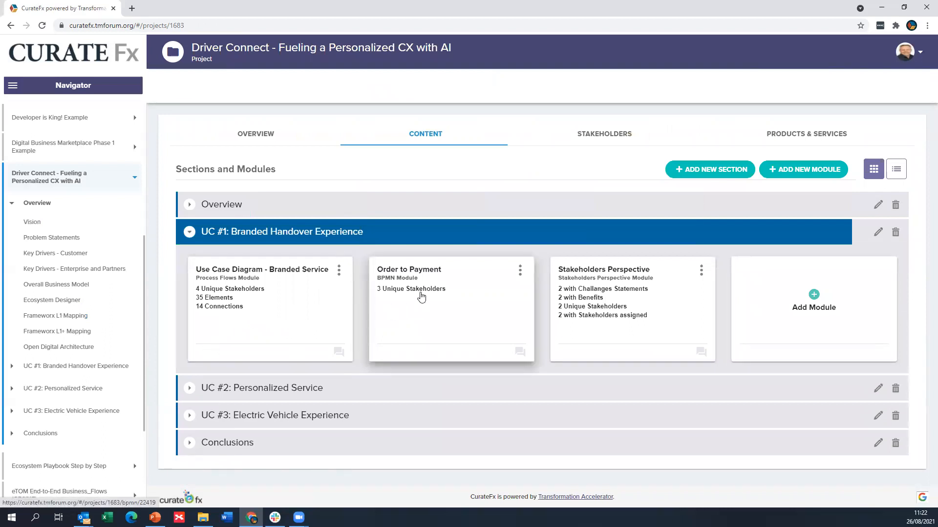
click(190, 232)
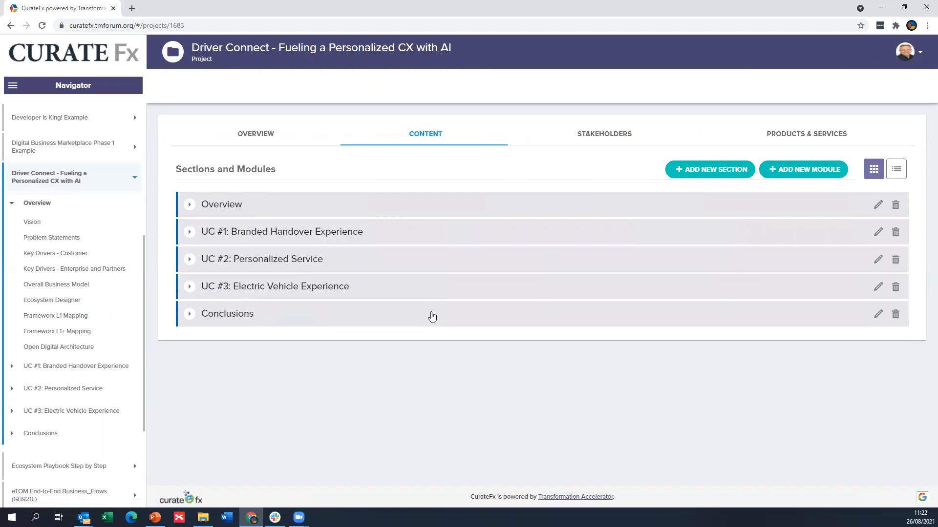
click(189, 204)
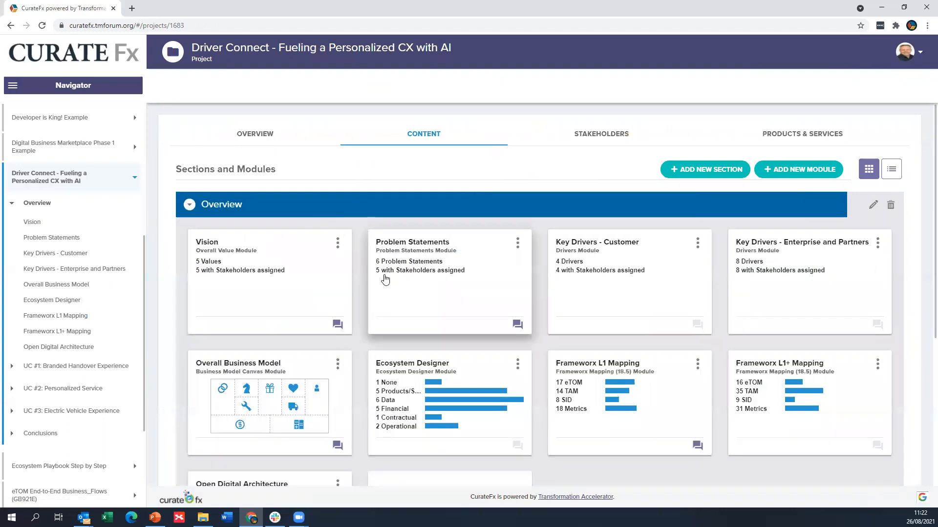
scroll(down, 3)
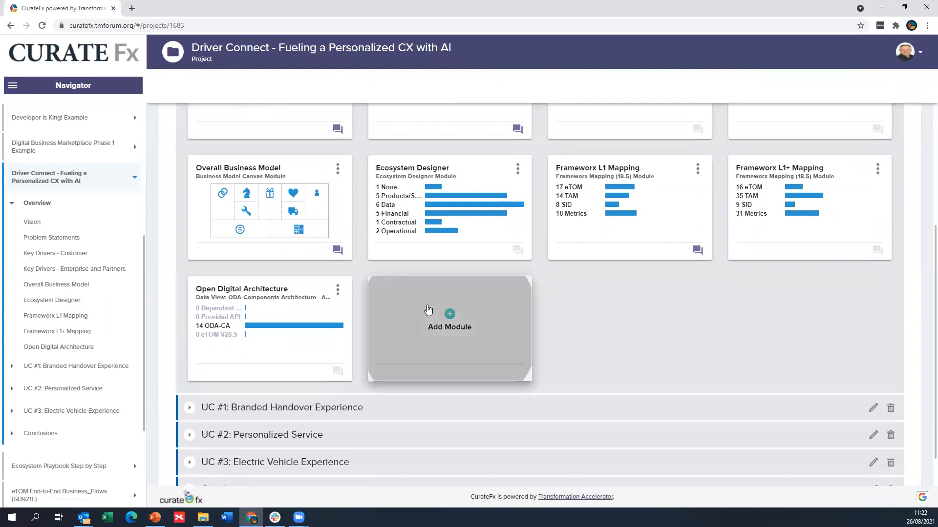
click(449, 323)
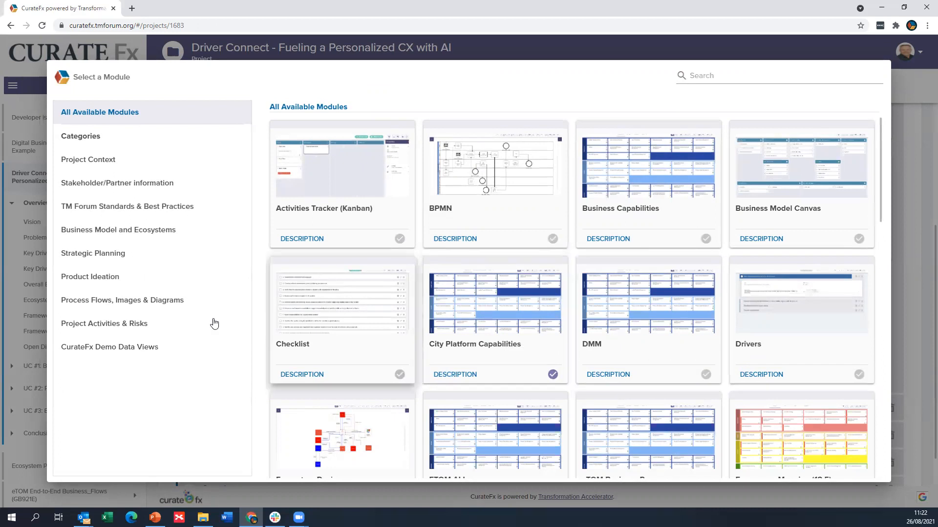
click(93, 253)
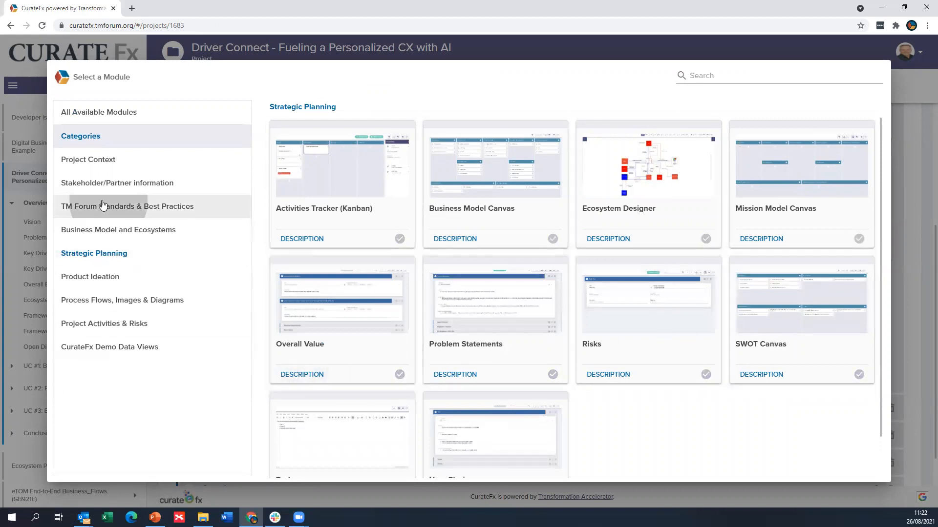
click(127, 206)
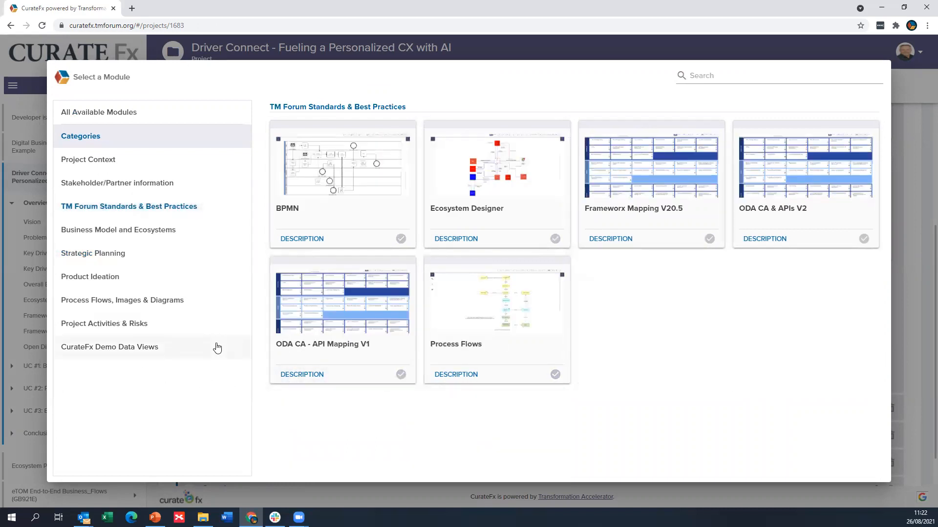
click(863, 238)
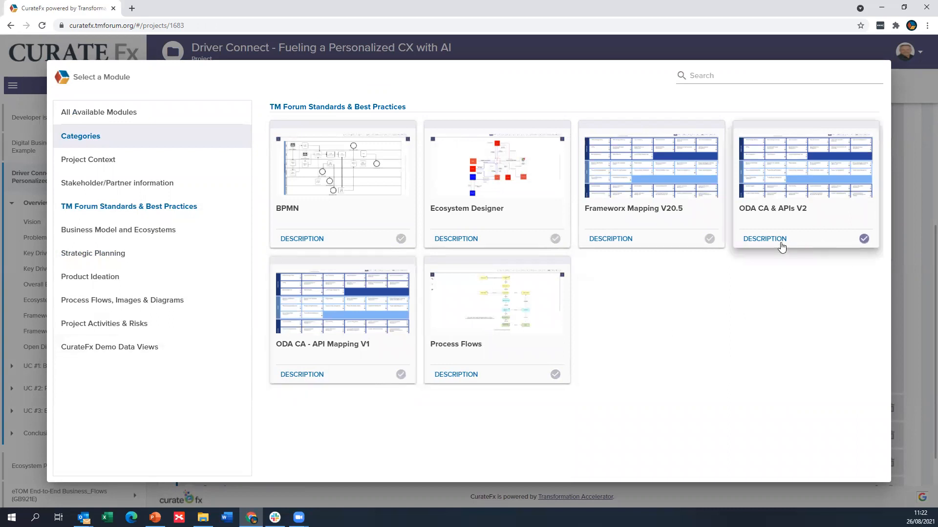
mouse_move(636, 379)
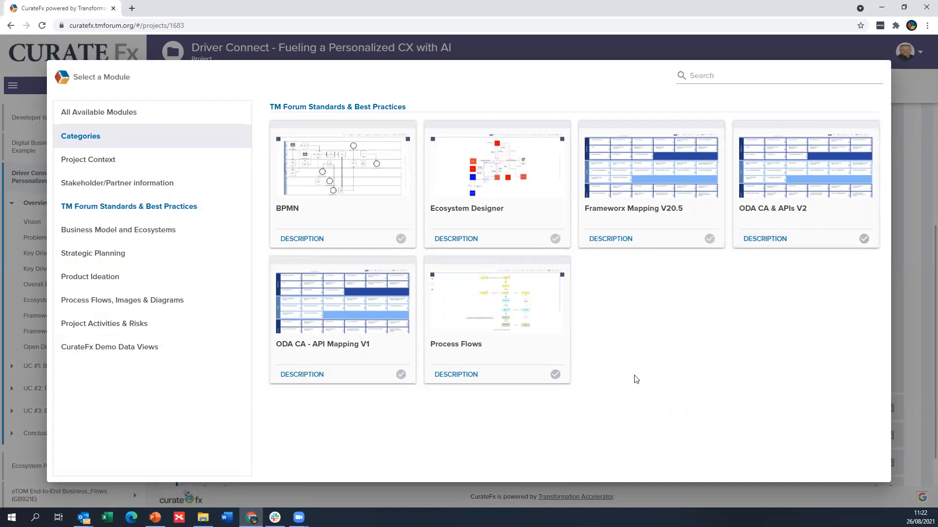
click(117, 183)
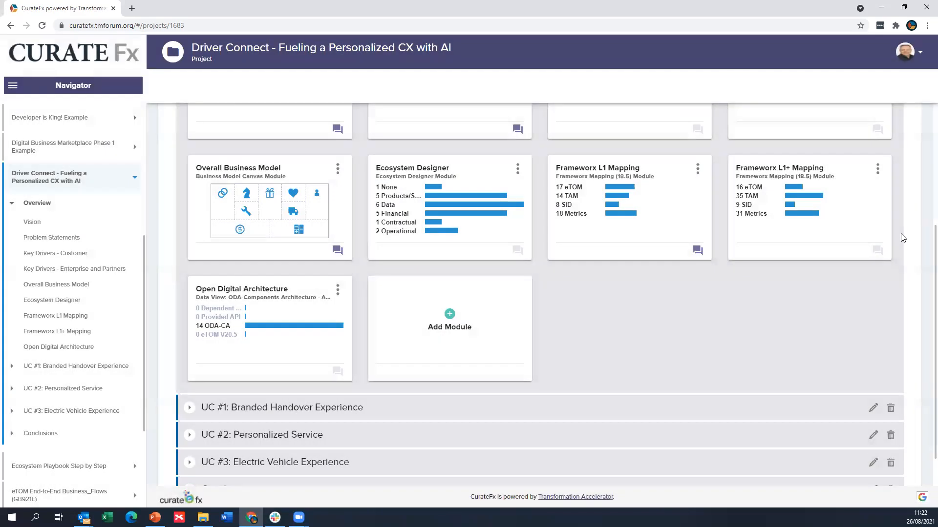
Step: Switch to the Stakeholders view and display it as an assignment matrix
scroll(up, 3)
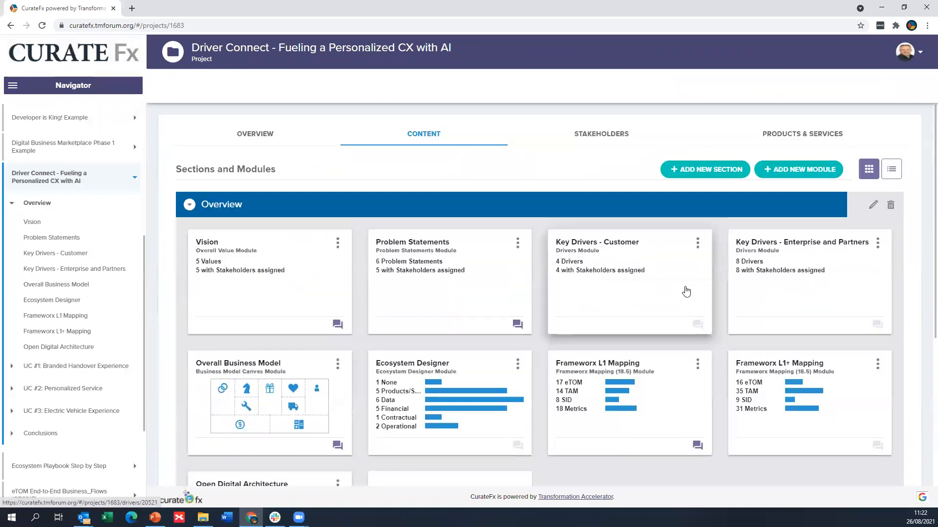
scroll(down, 3)
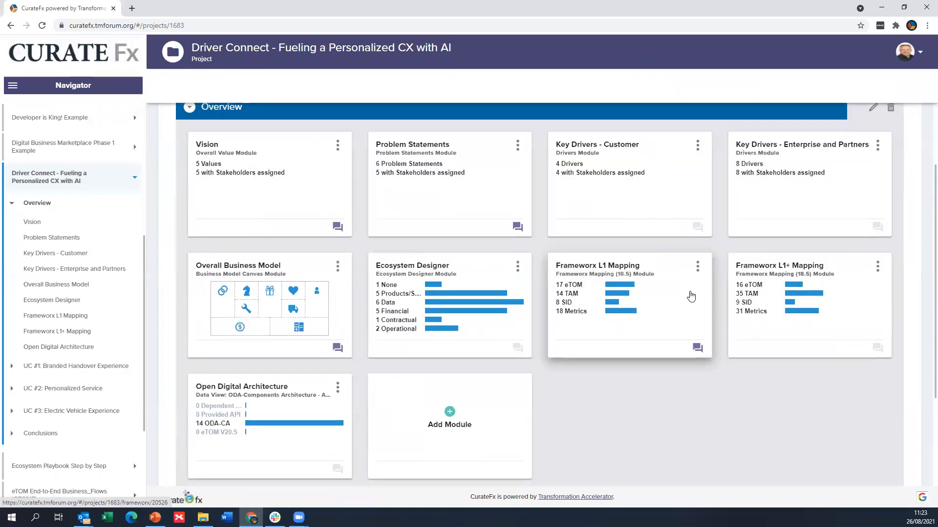
scroll(up, 3)
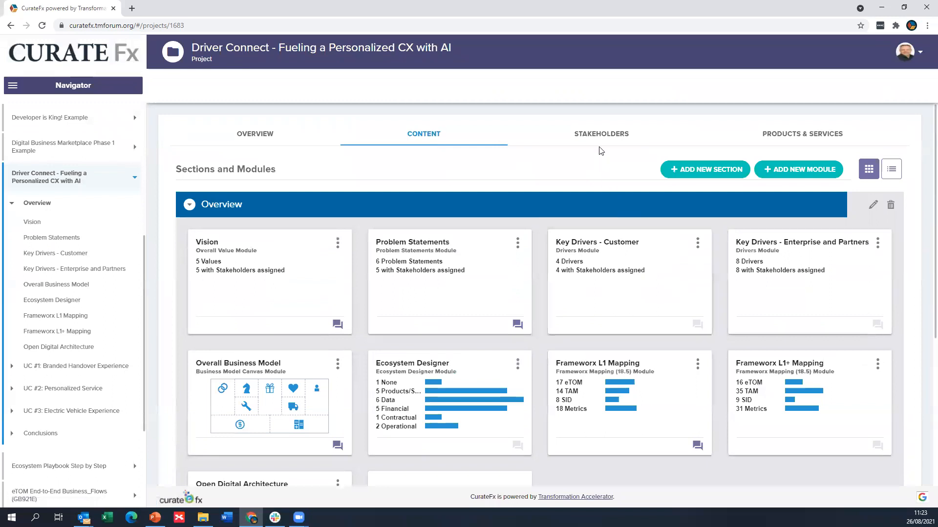
click(600, 134)
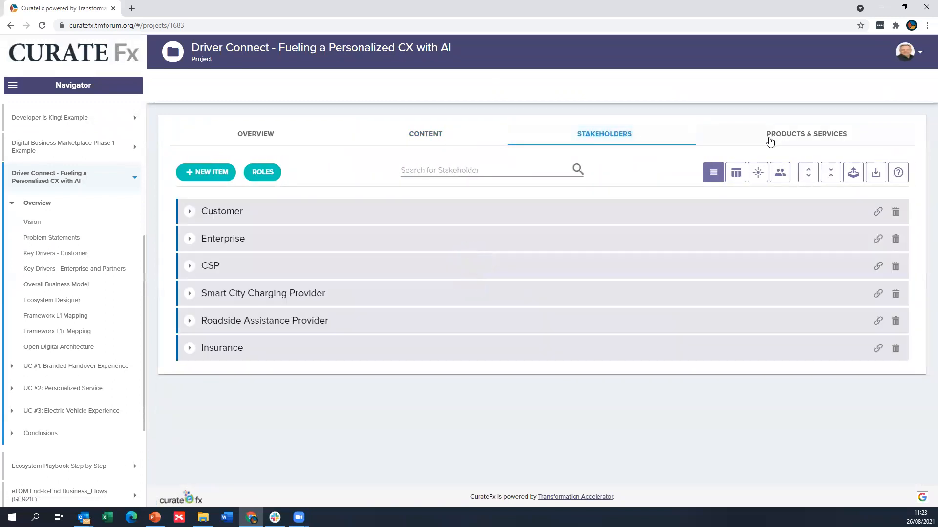
mouse_move(792, 189)
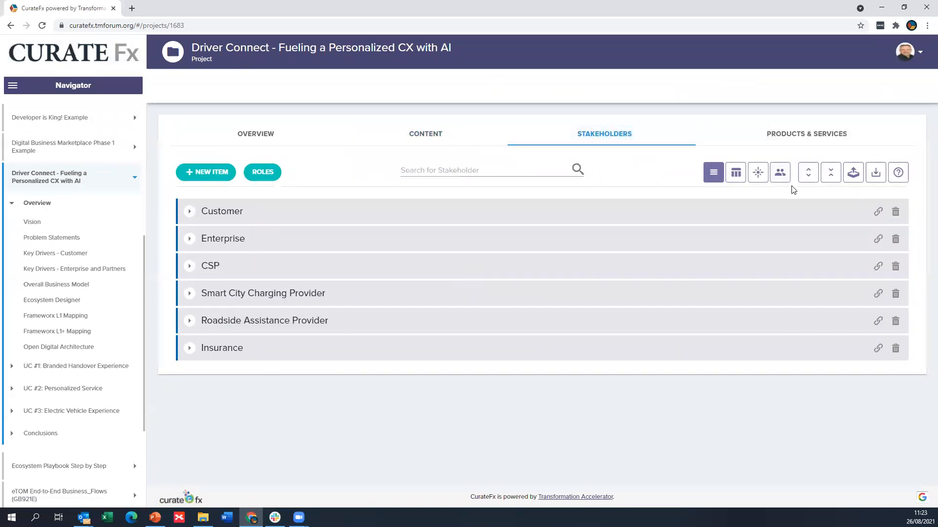
click(735, 172)
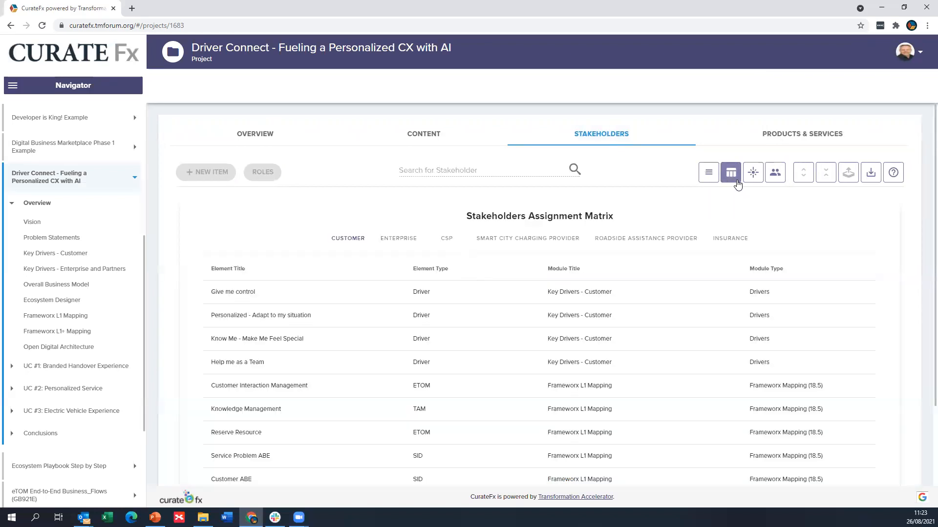
scroll(down, 3)
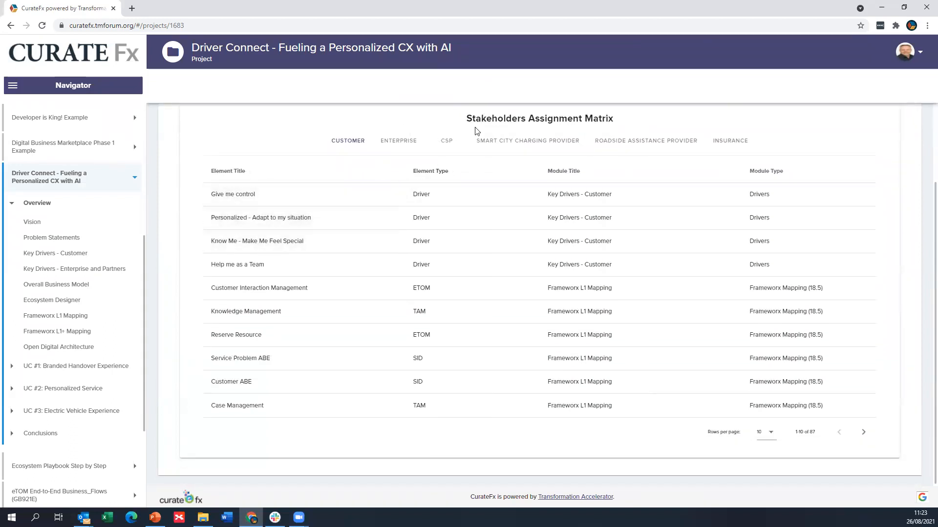
mouse_move(491, 124)
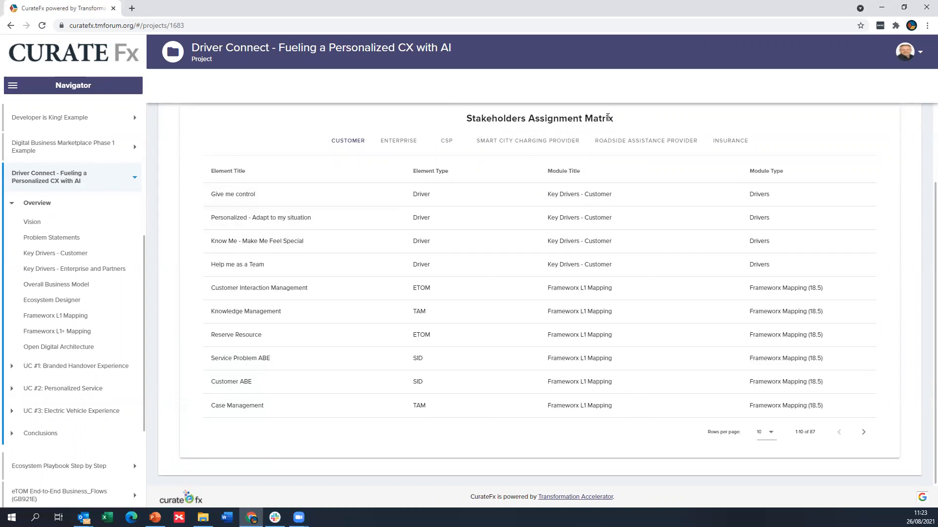
Step: Show the elements assigned to the Smart City Charging Provider stakeholder
click(526, 141)
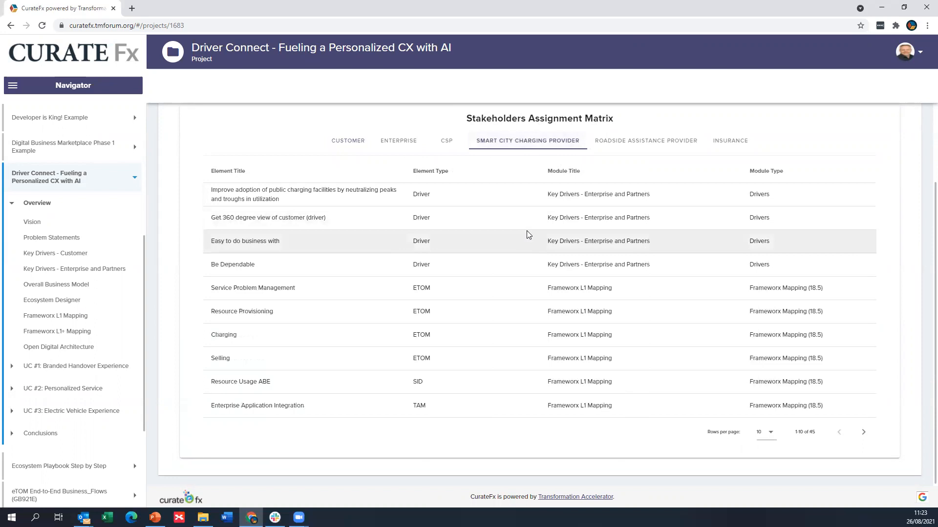
mouse_move(336, 201)
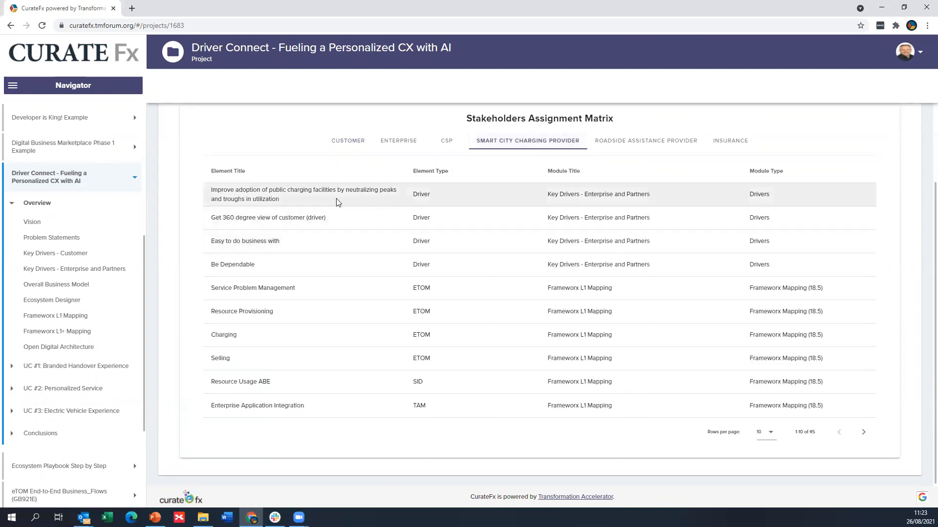
scroll(down, 3)
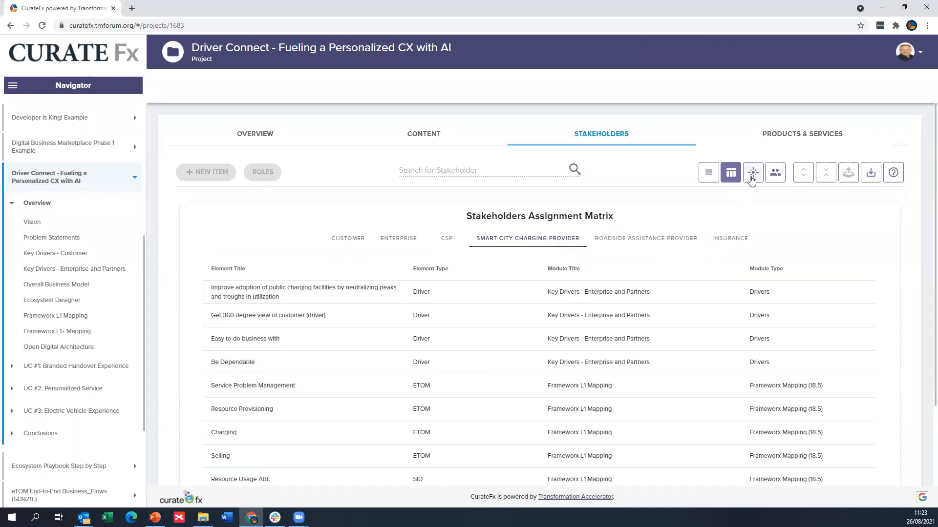
Step: Switch stakeholders to the connection map and explore the CSP's links through the EV use case nodes
click(758, 172)
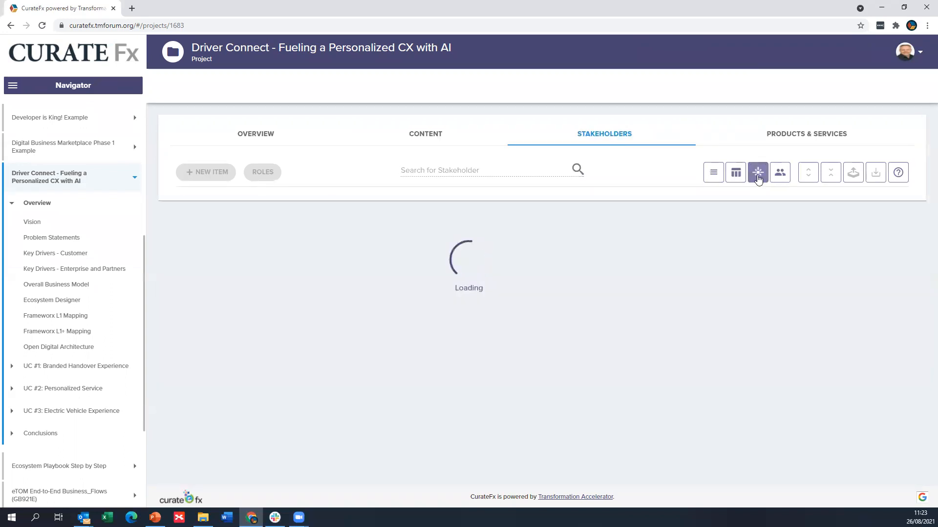
click(757, 172)
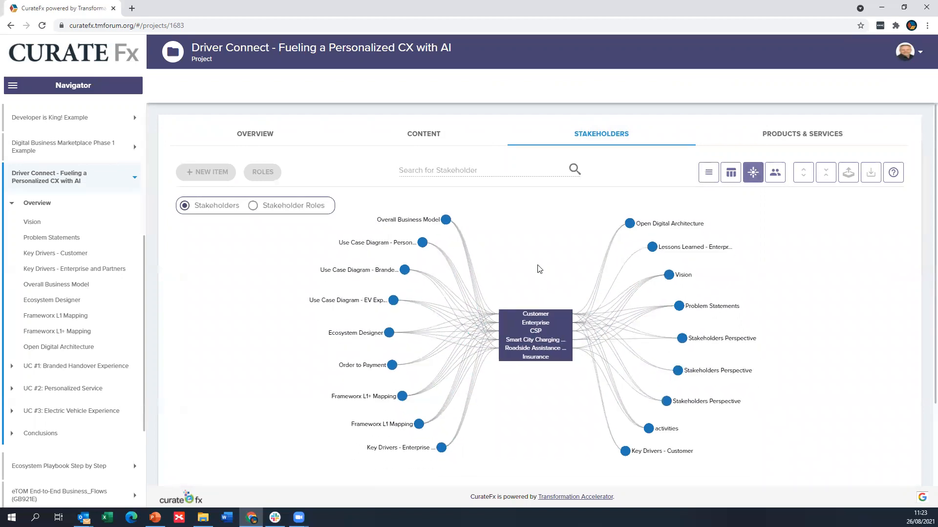
mouse_move(473, 233)
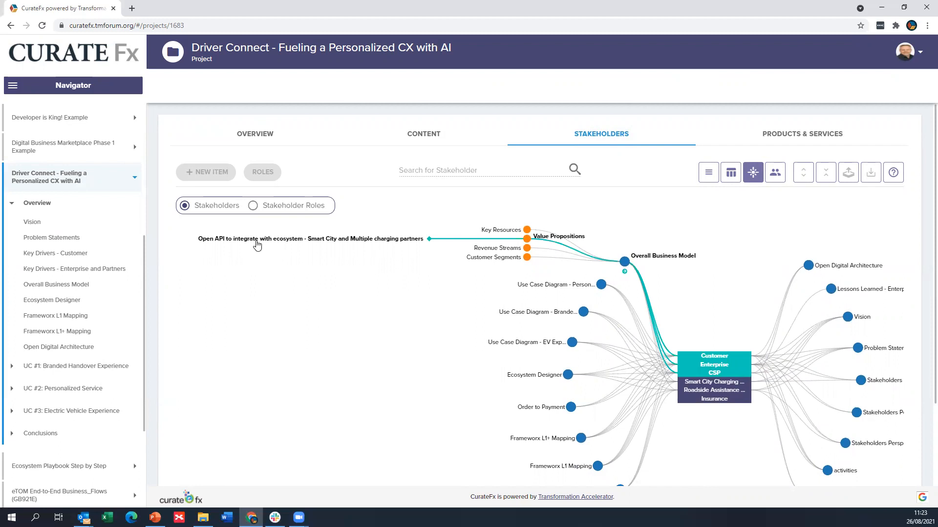
mouse_move(311, 209)
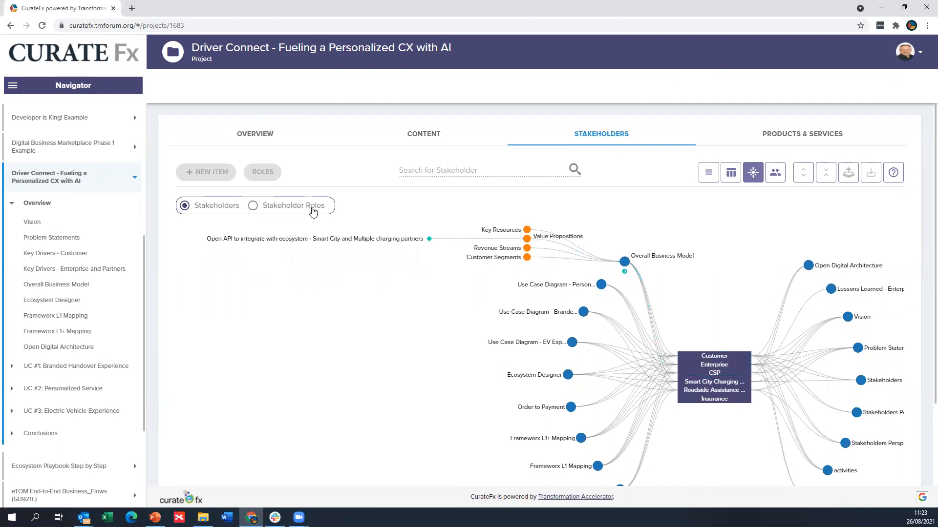
click(571, 342)
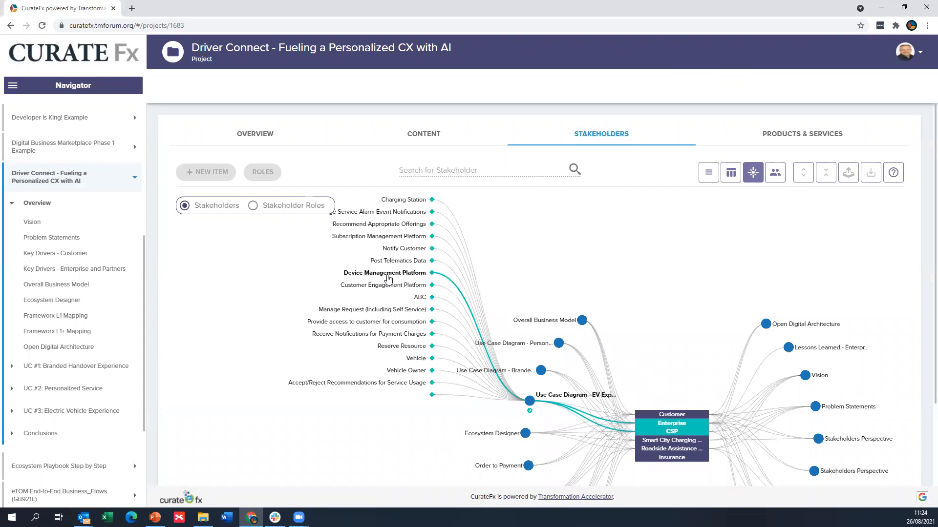
mouse_move(440, 369)
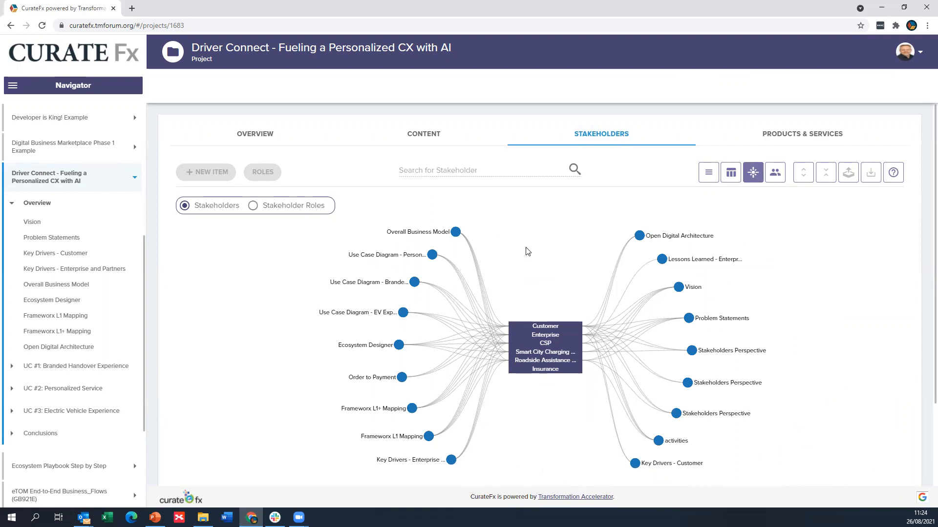
mouse_move(418, 154)
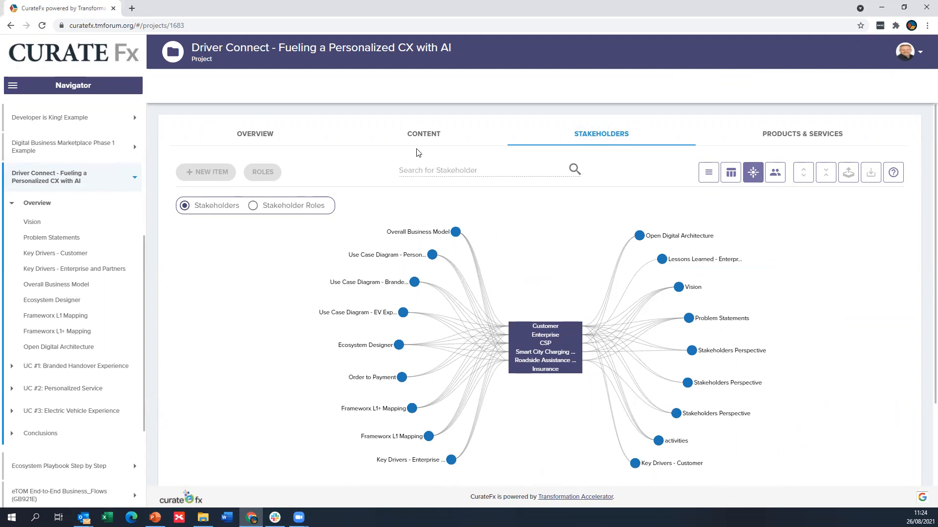
Step: Return to the project Overview, review its collaborators and teams, and close the Collaborate panel
click(423, 133)
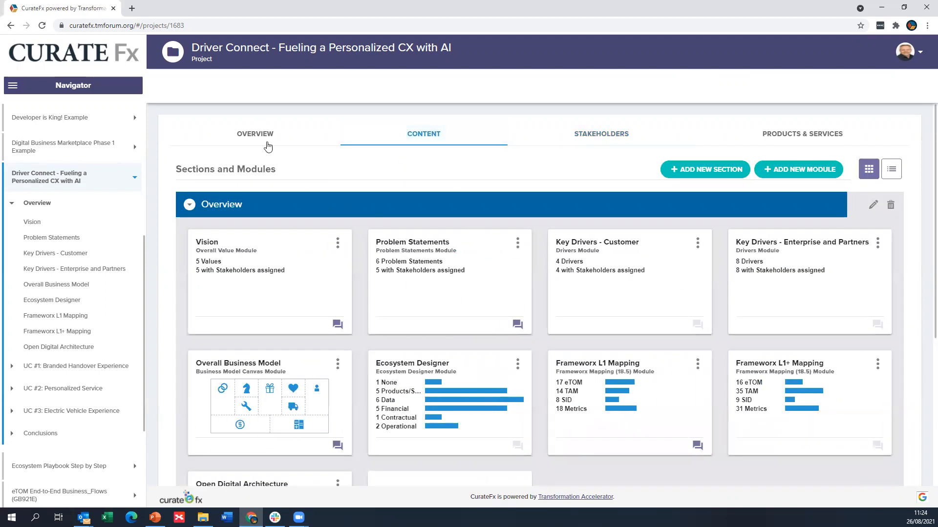
click(255, 133)
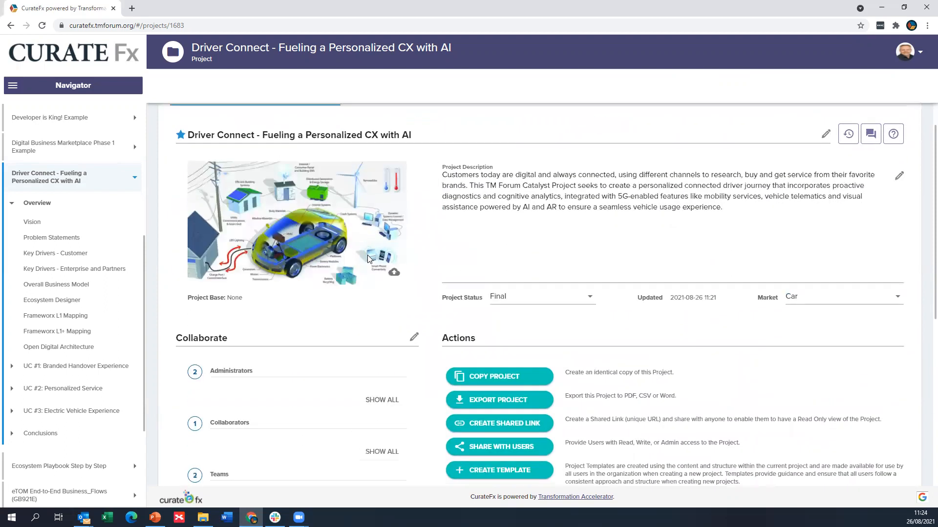
scroll(down, 3)
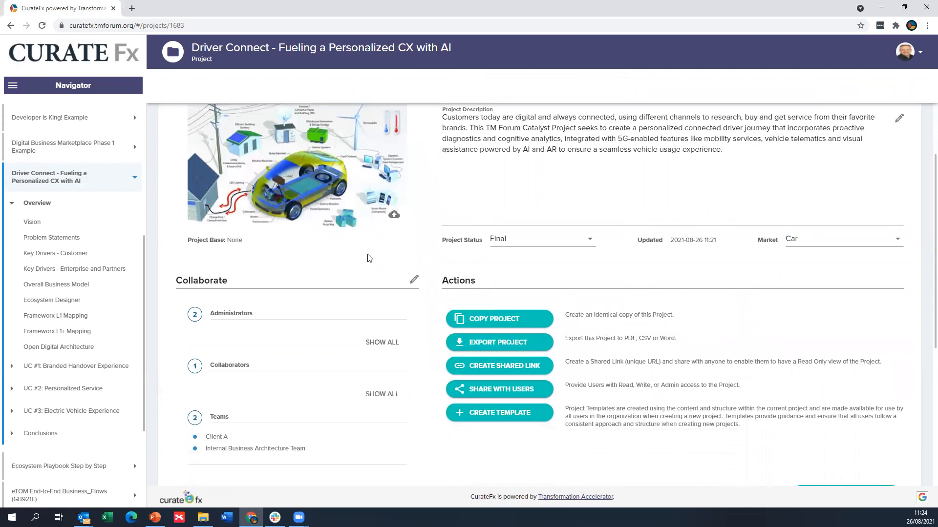
mouse_move(414, 279)
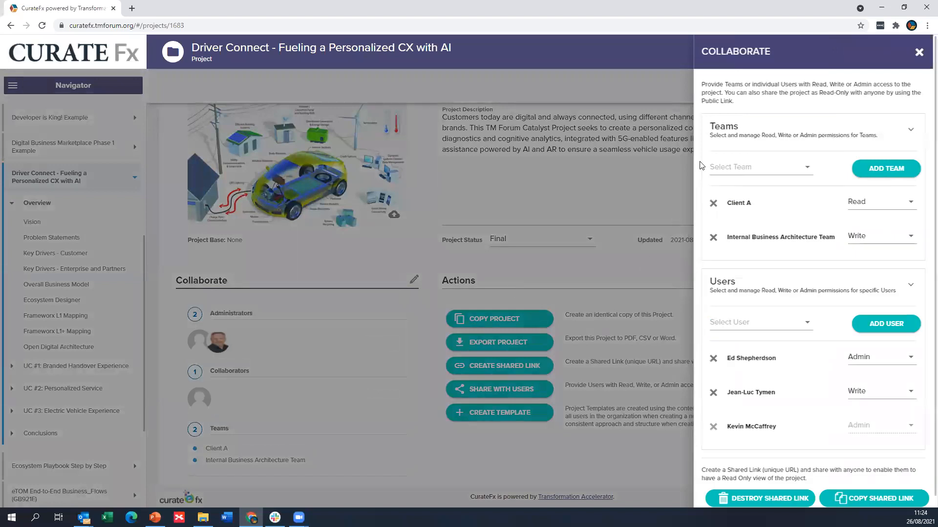
mouse_move(763, 233)
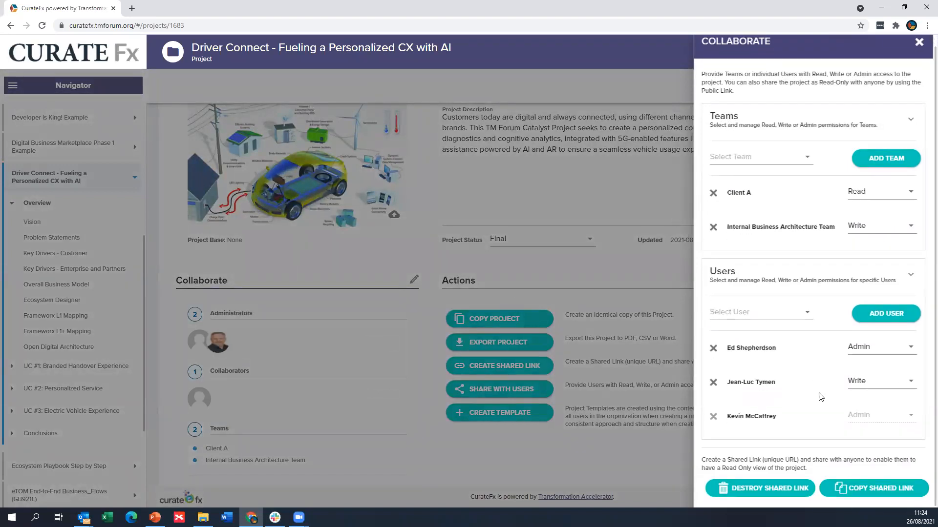
click(920, 42)
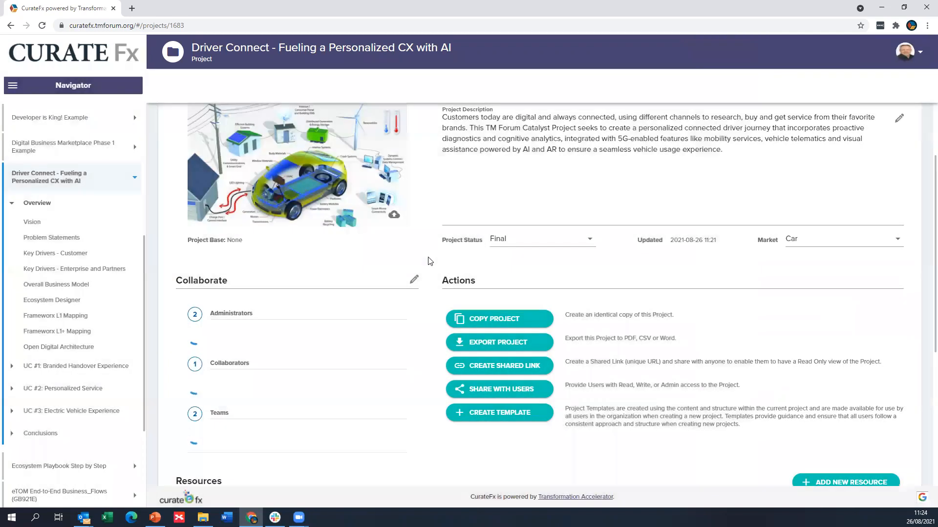